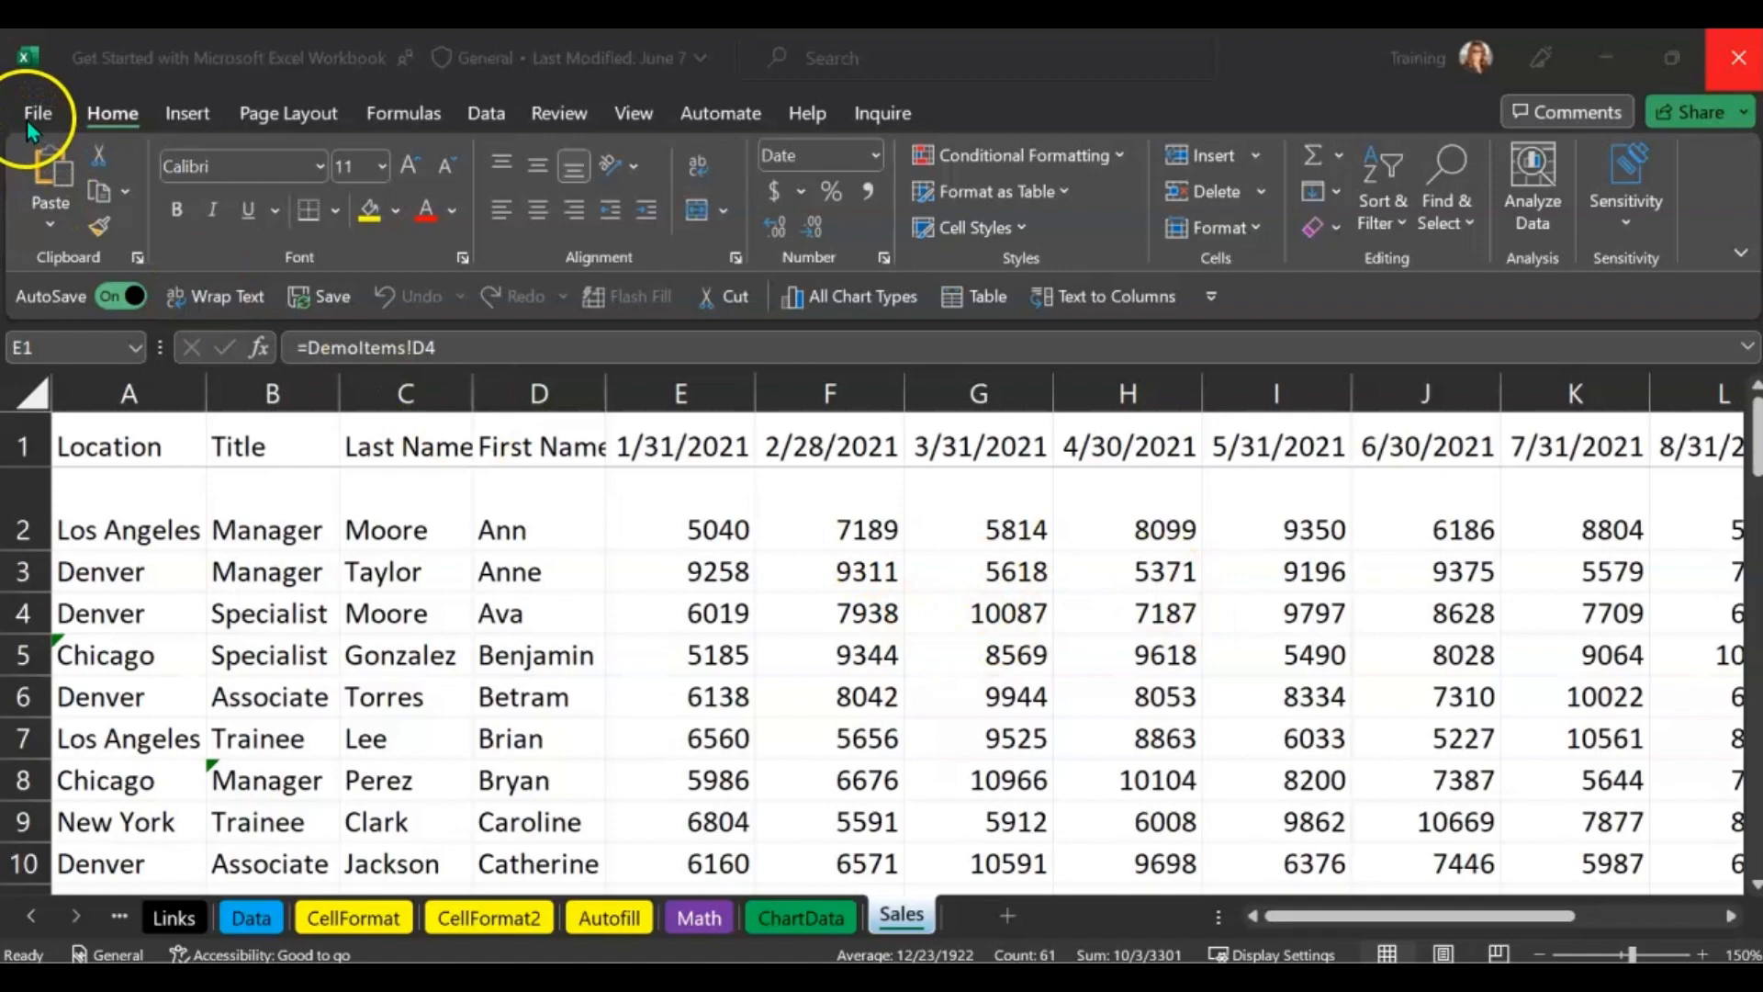
Open File > Options > Add-ins and show the COM Add-ins list via Manage > Go
left_click(36, 112)
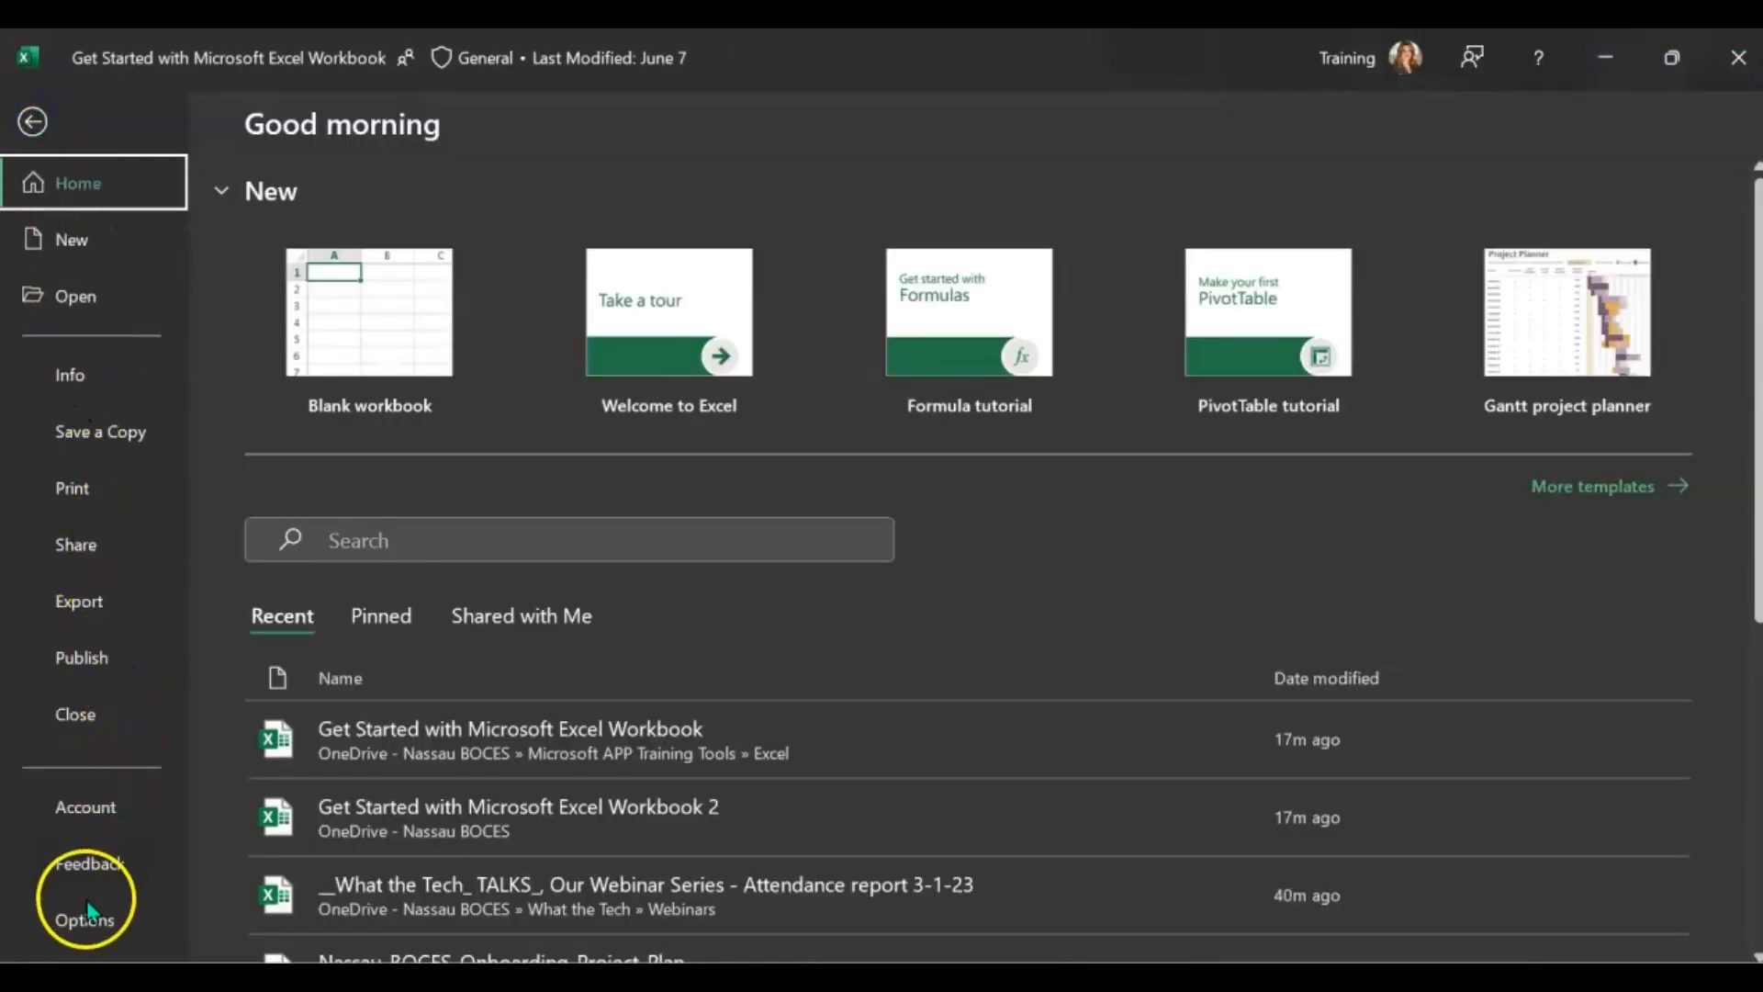
left_click(84, 918)
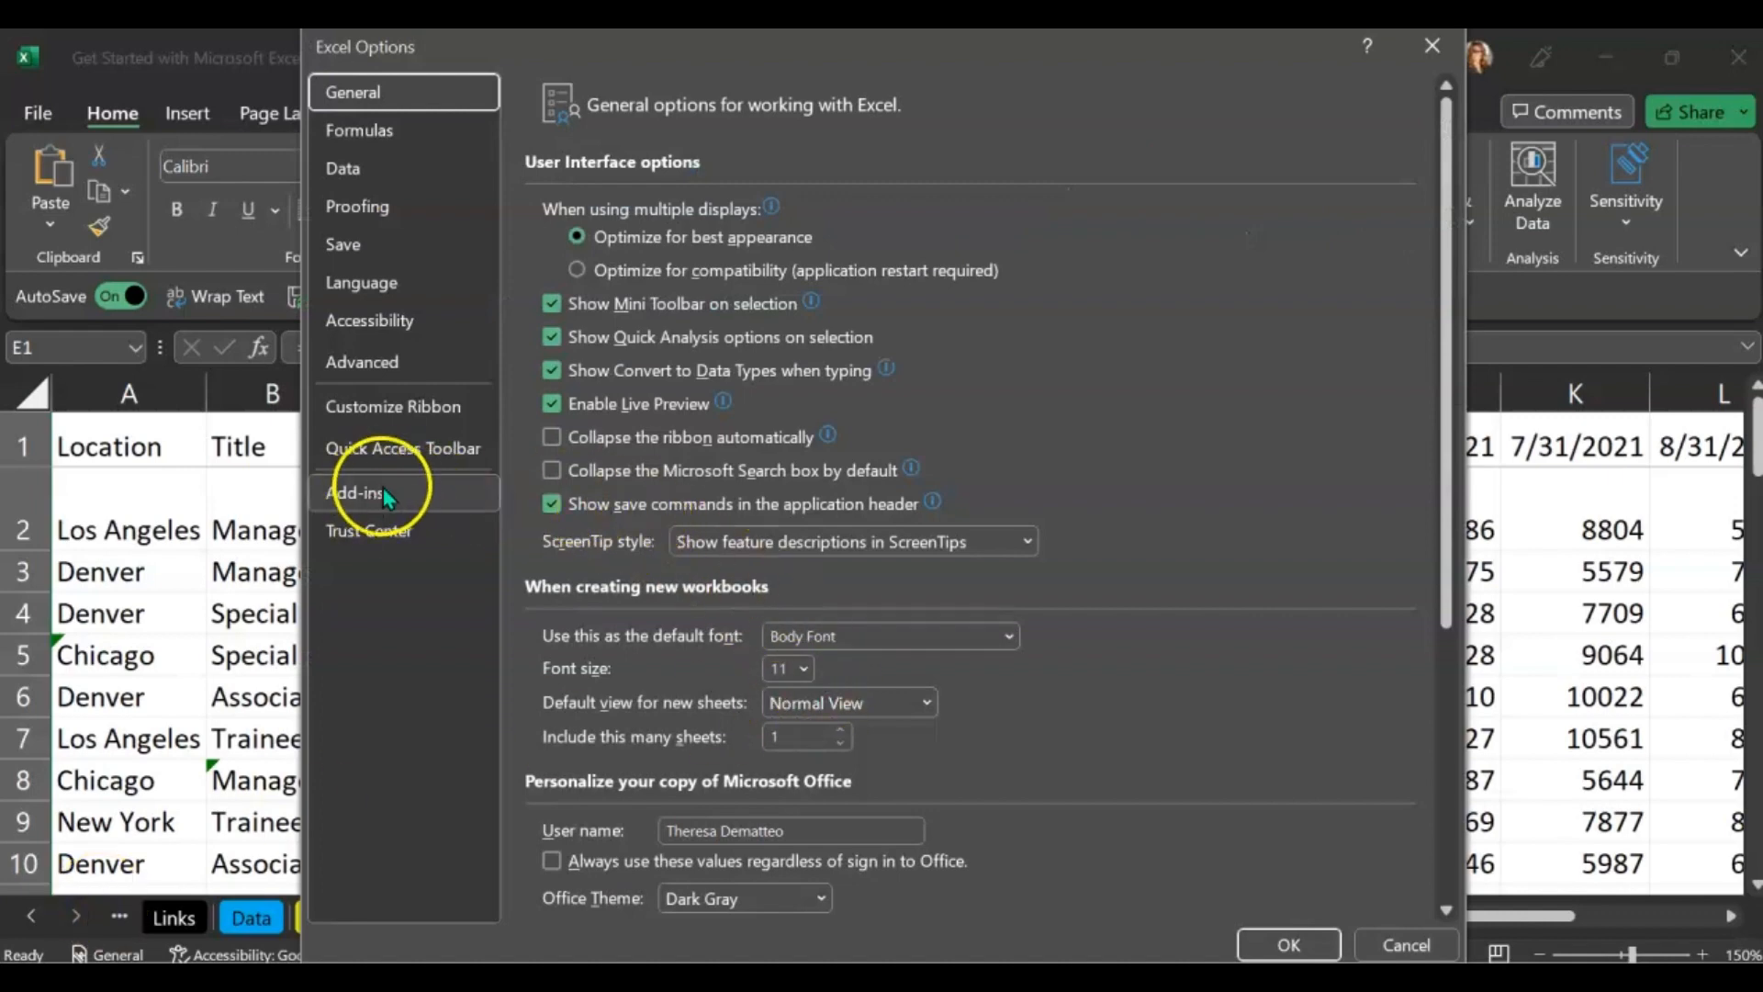
left_click(355, 492)
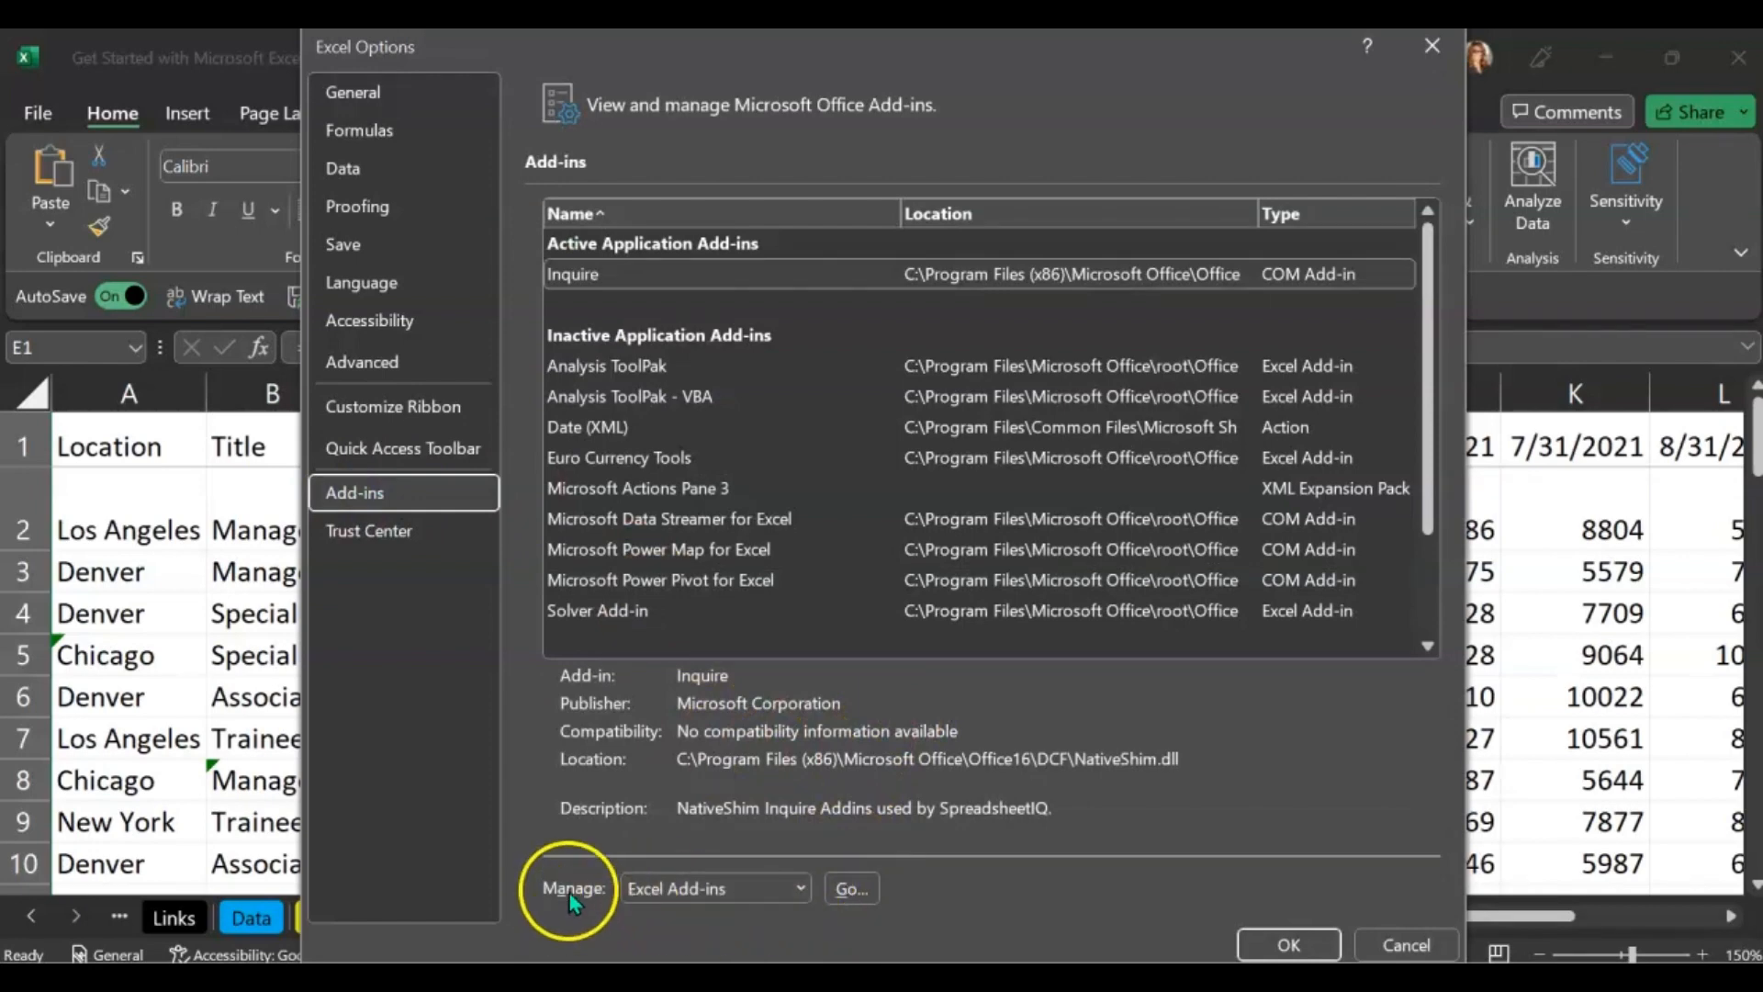
left_click(801, 888)
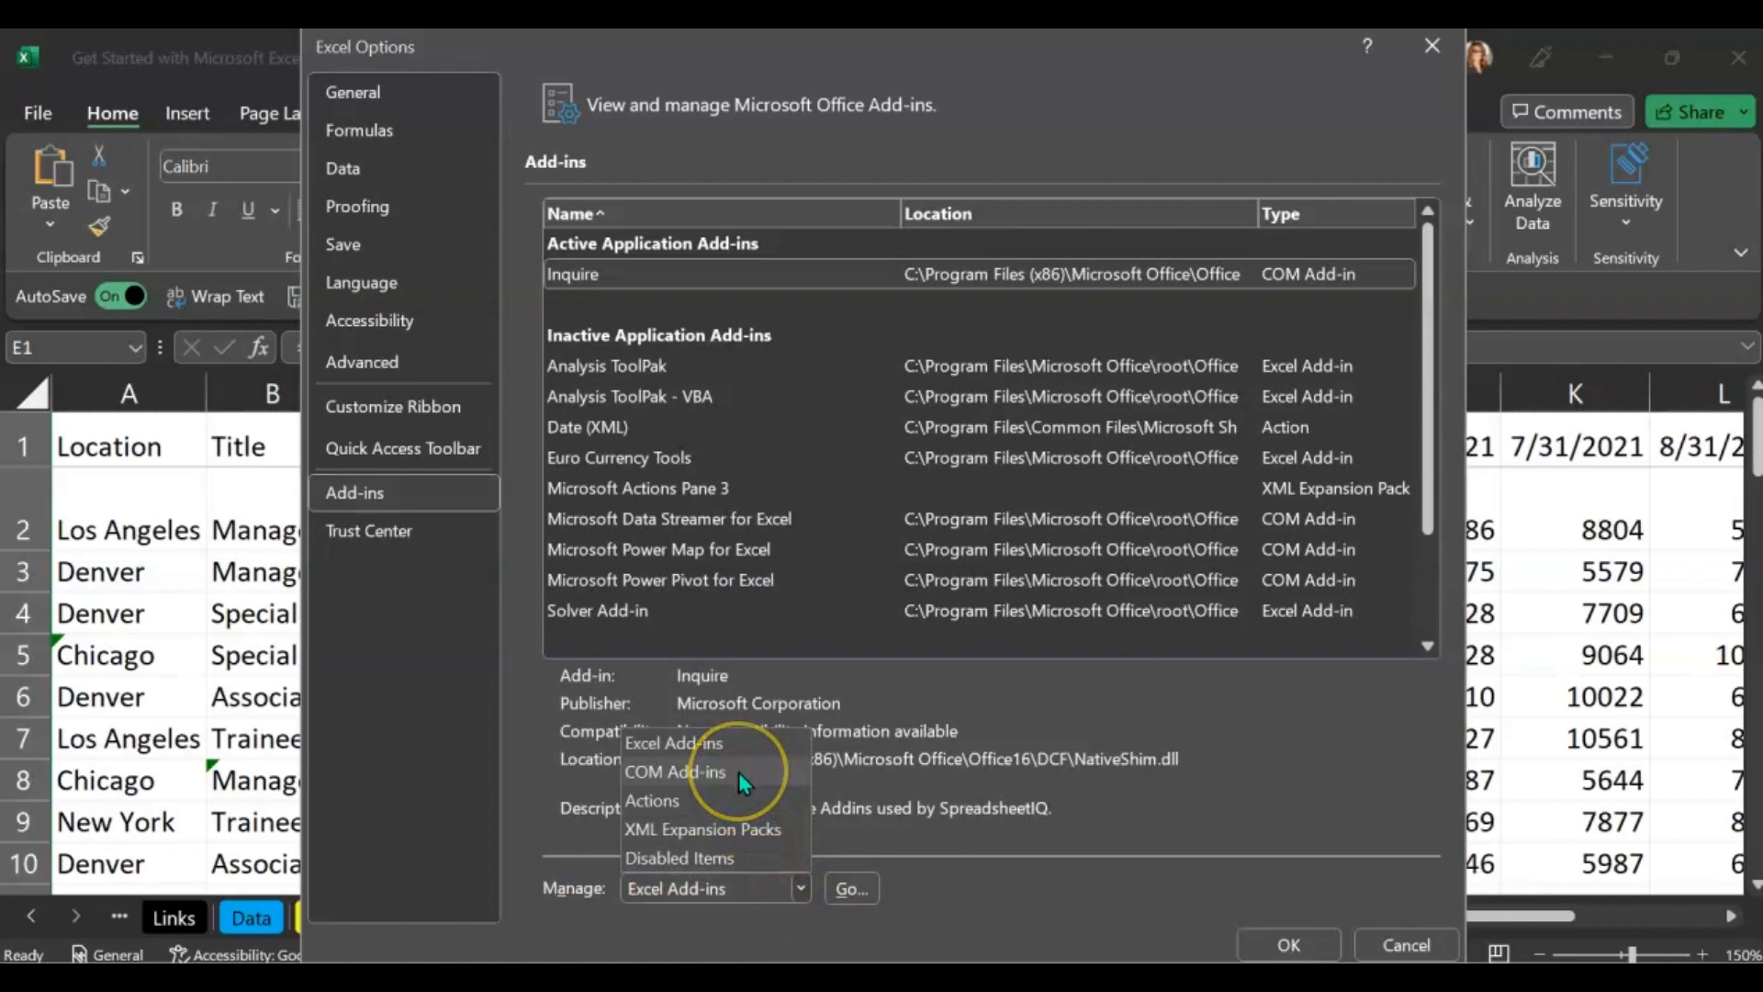
left_click(675, 772)
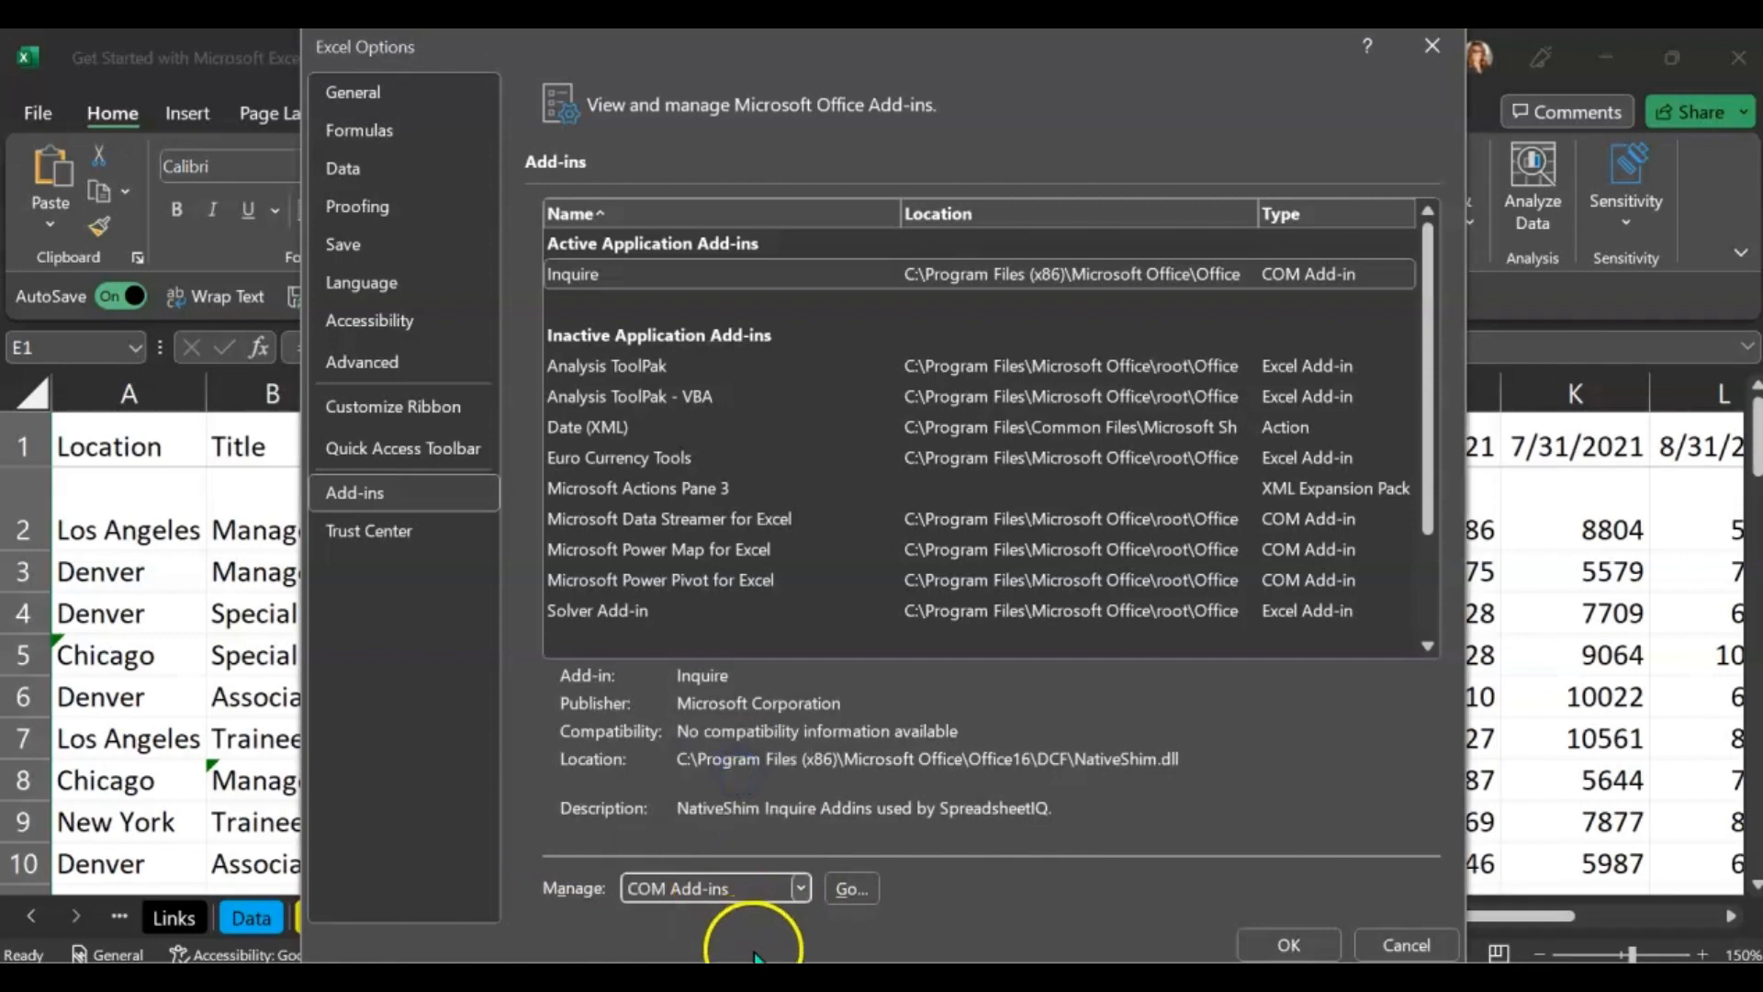
left_click(850, 888)
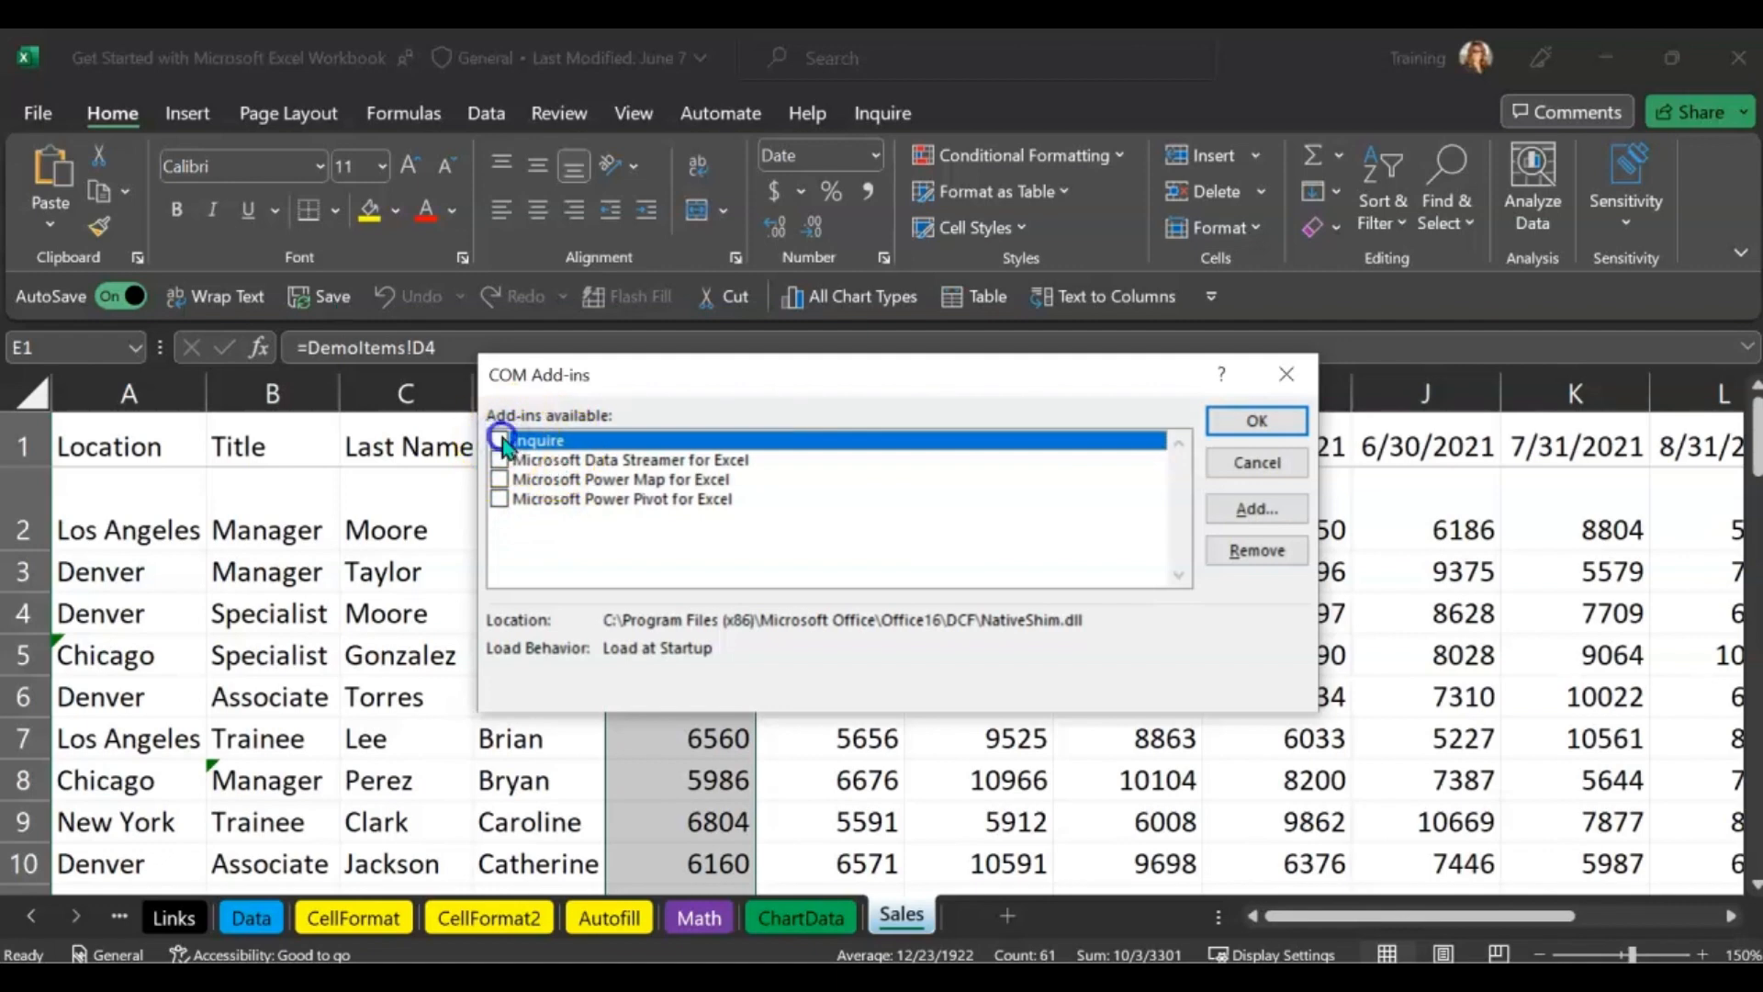
Tick the Inquire COM add-in and confirm with OK
left_click(501, 439)
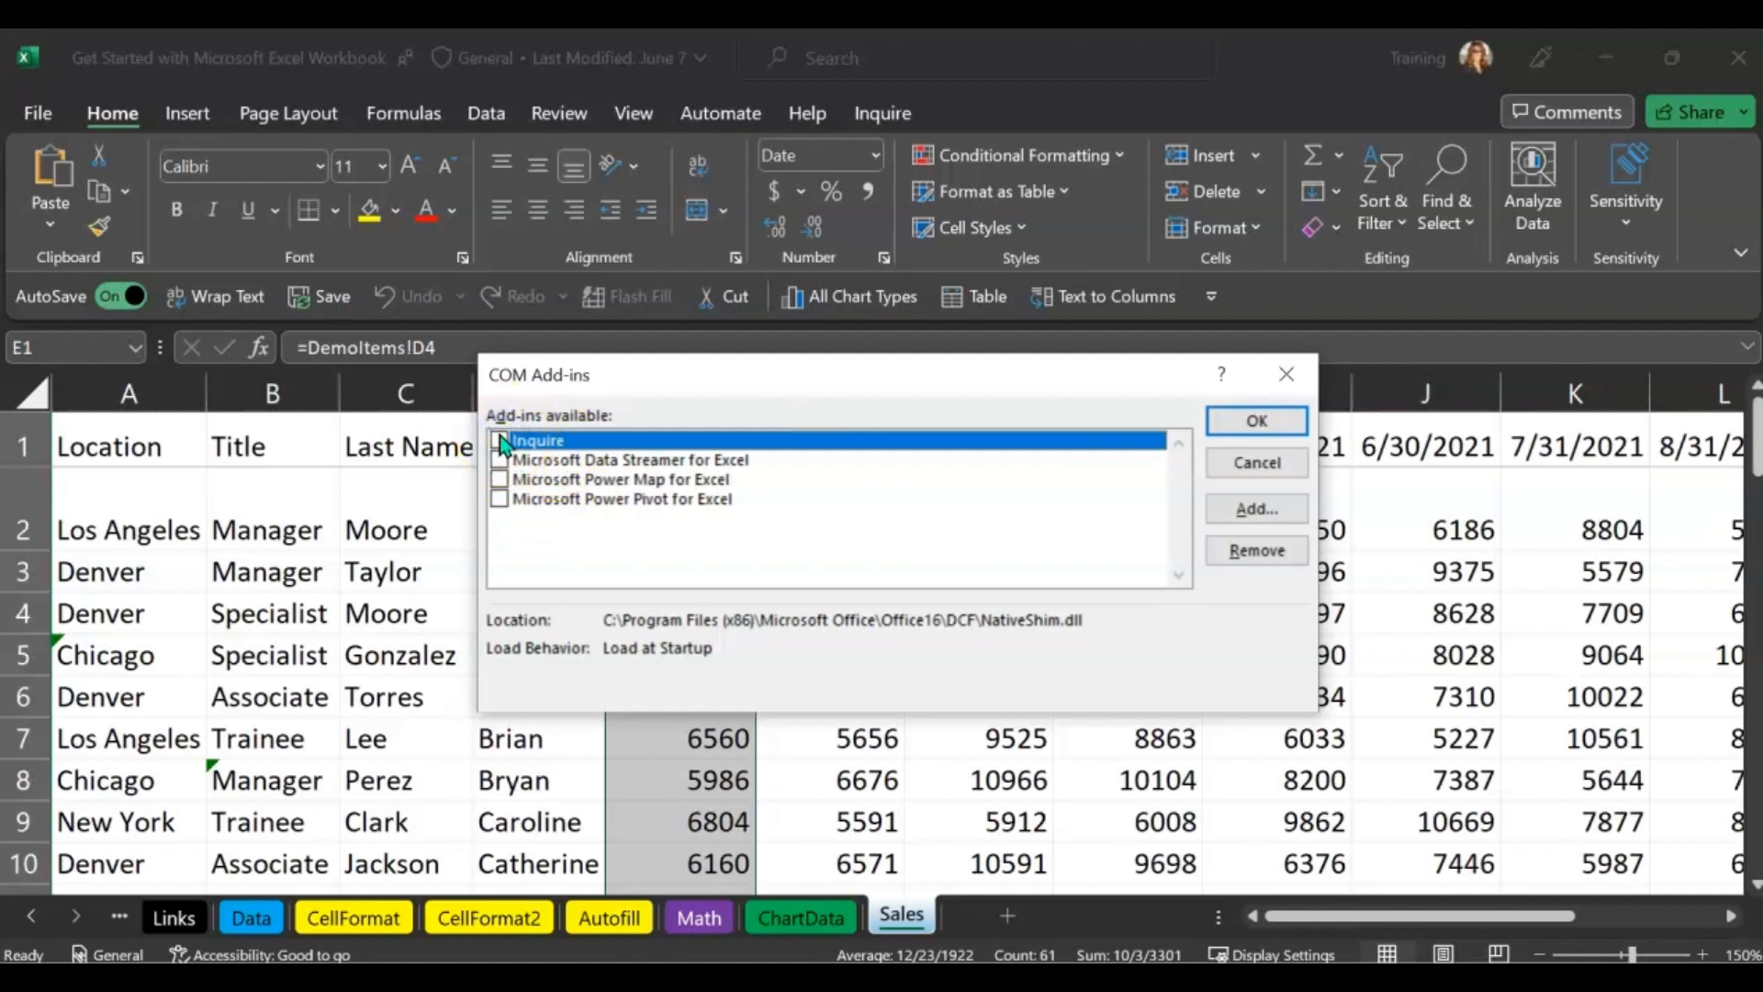
left_click(500, 440)
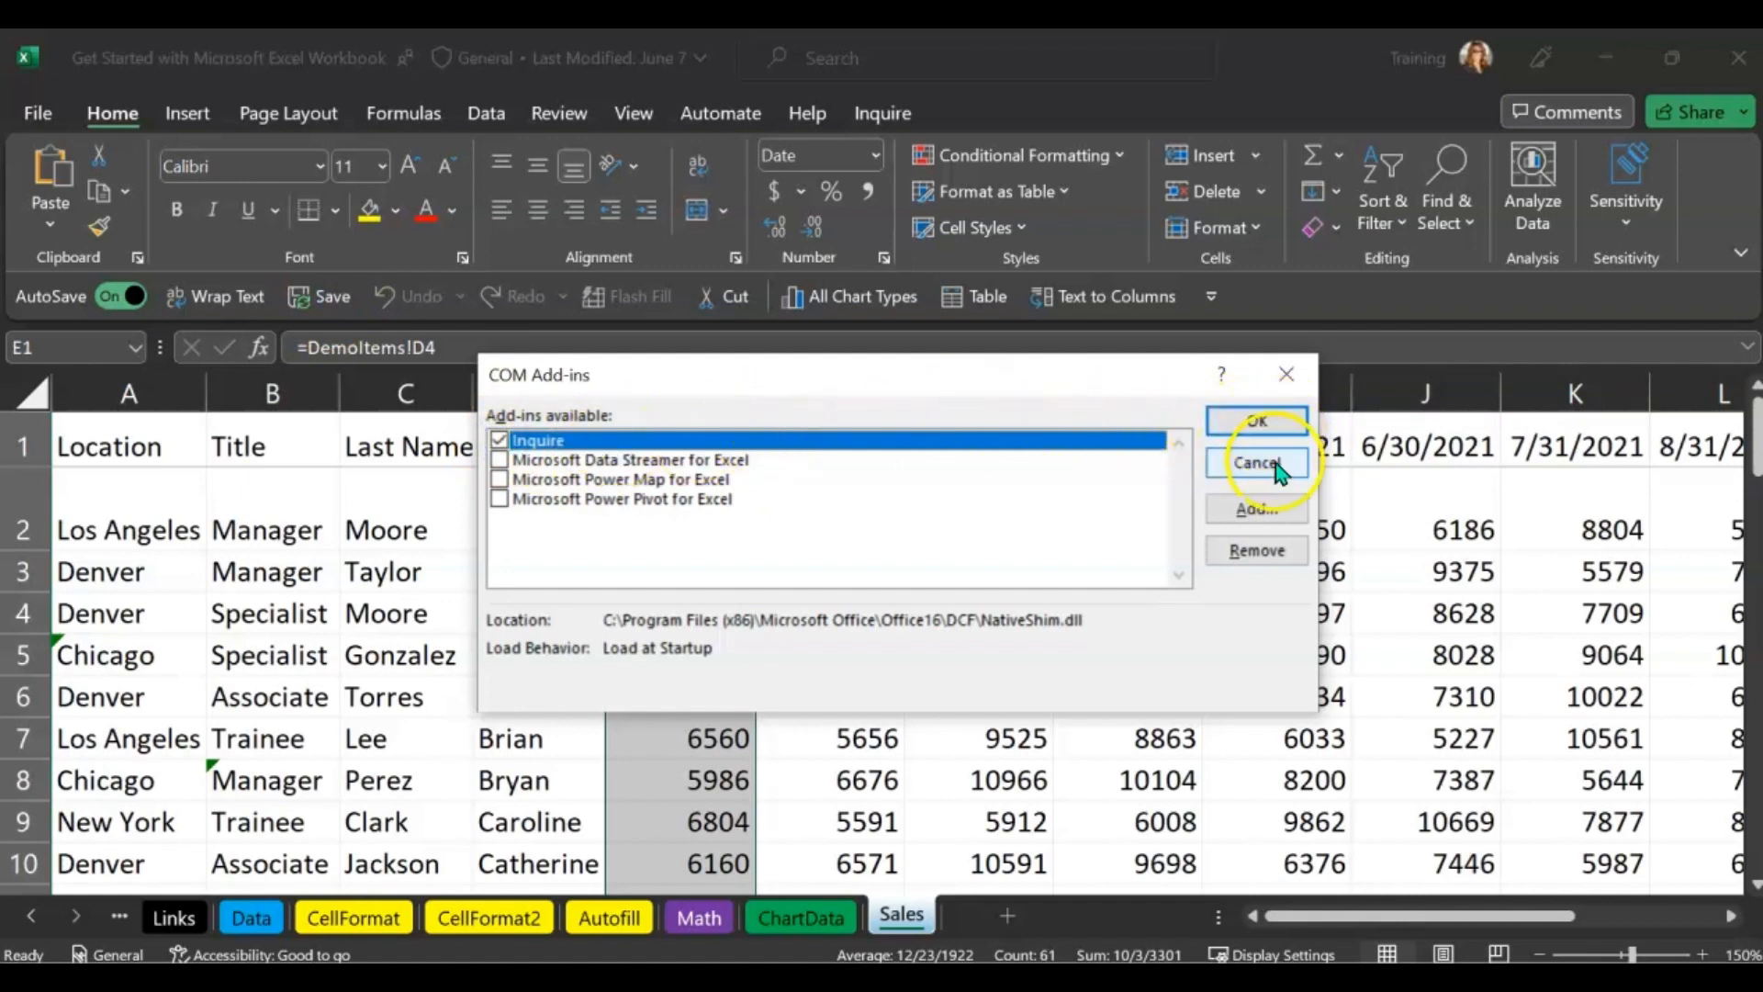
left_click(1256, 461)
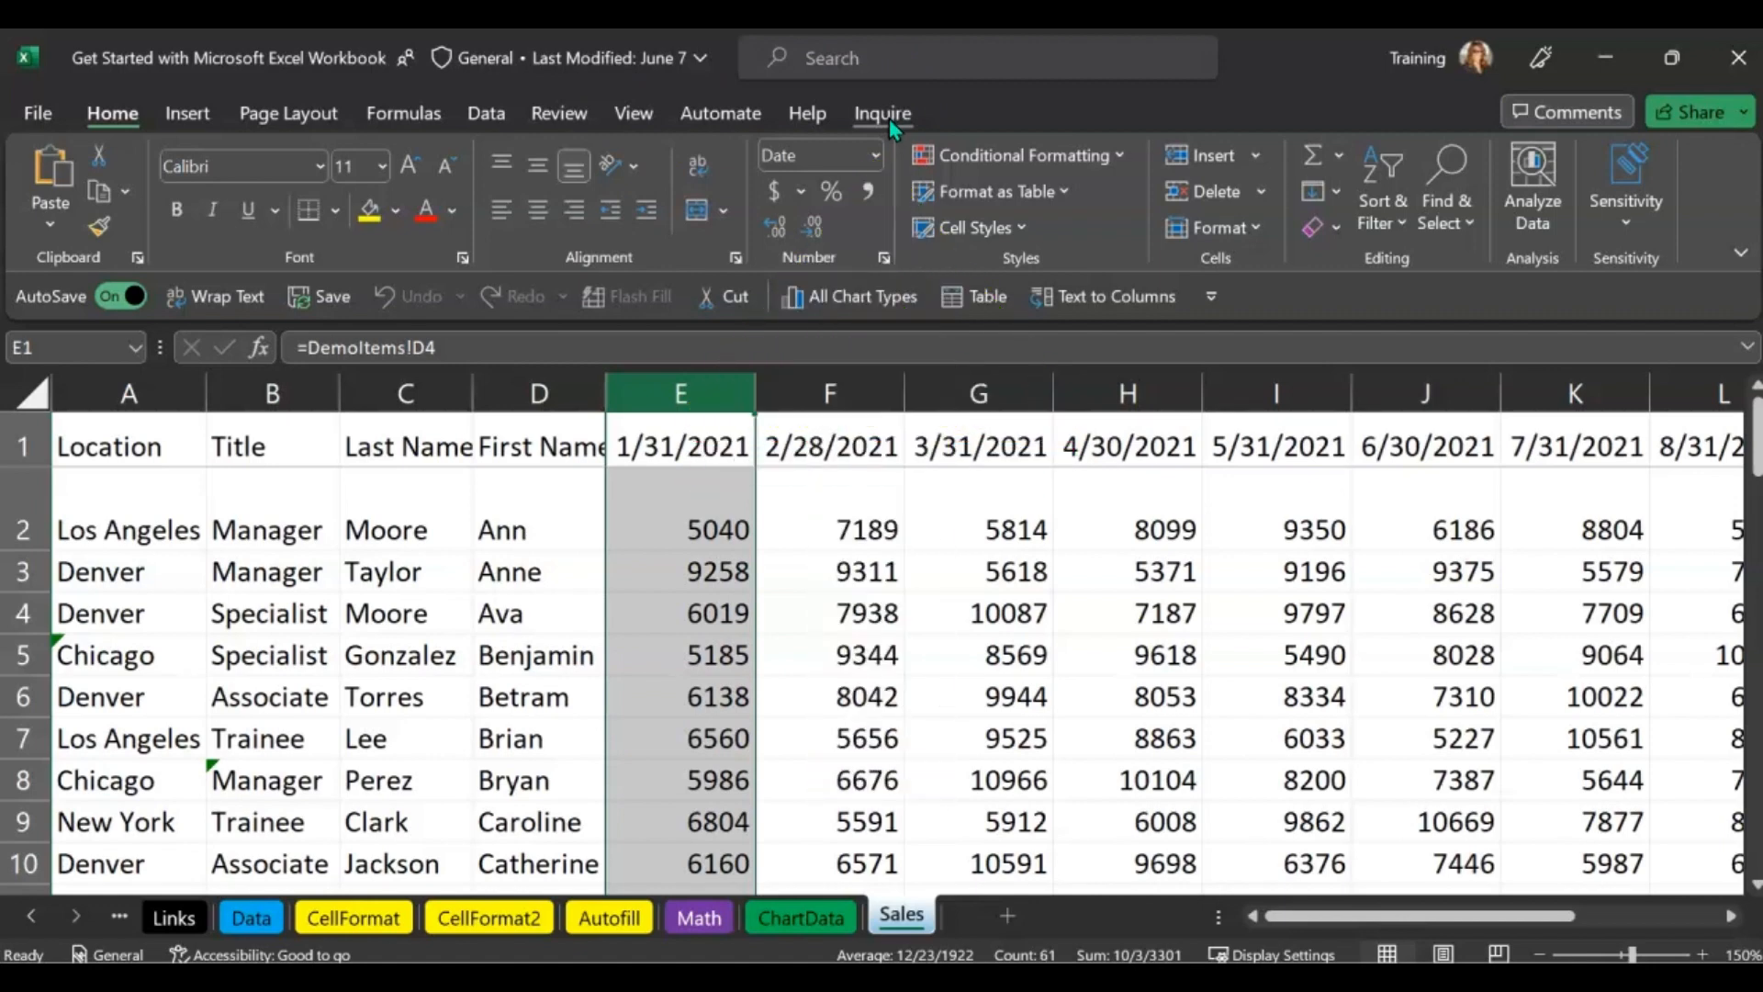
Switch to the Inquire ribbon tab
left_click(882, 112)
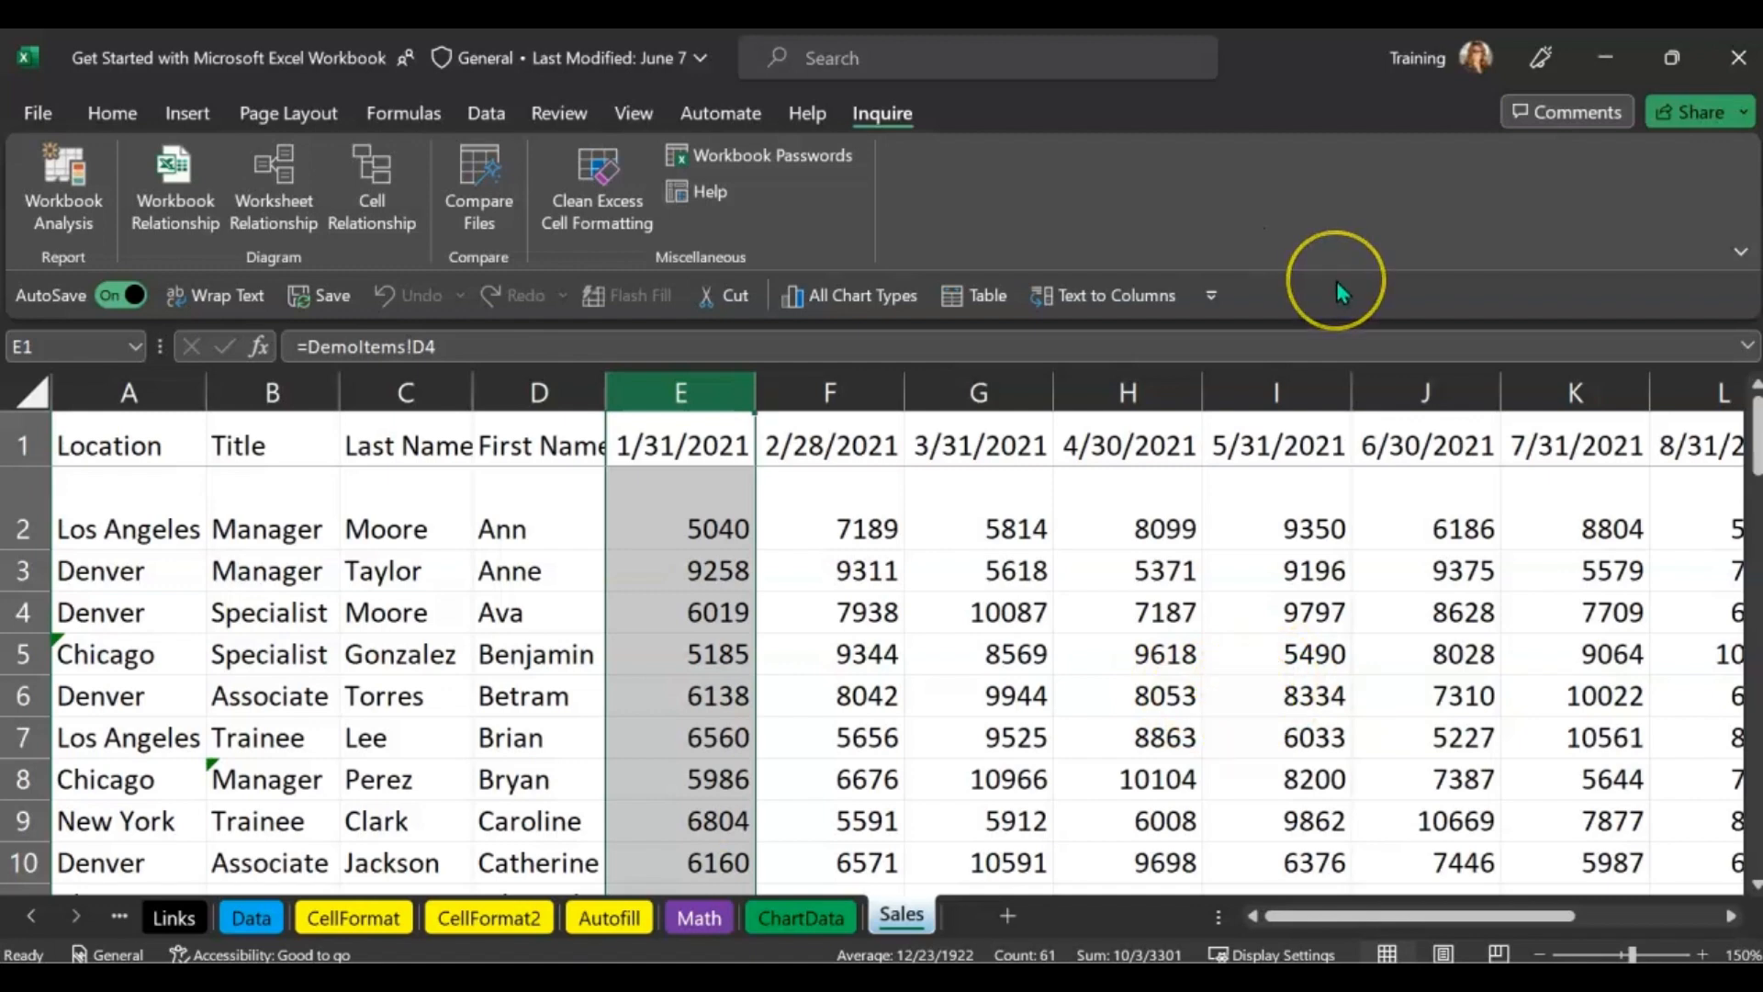
mouse_move(1355, 286)
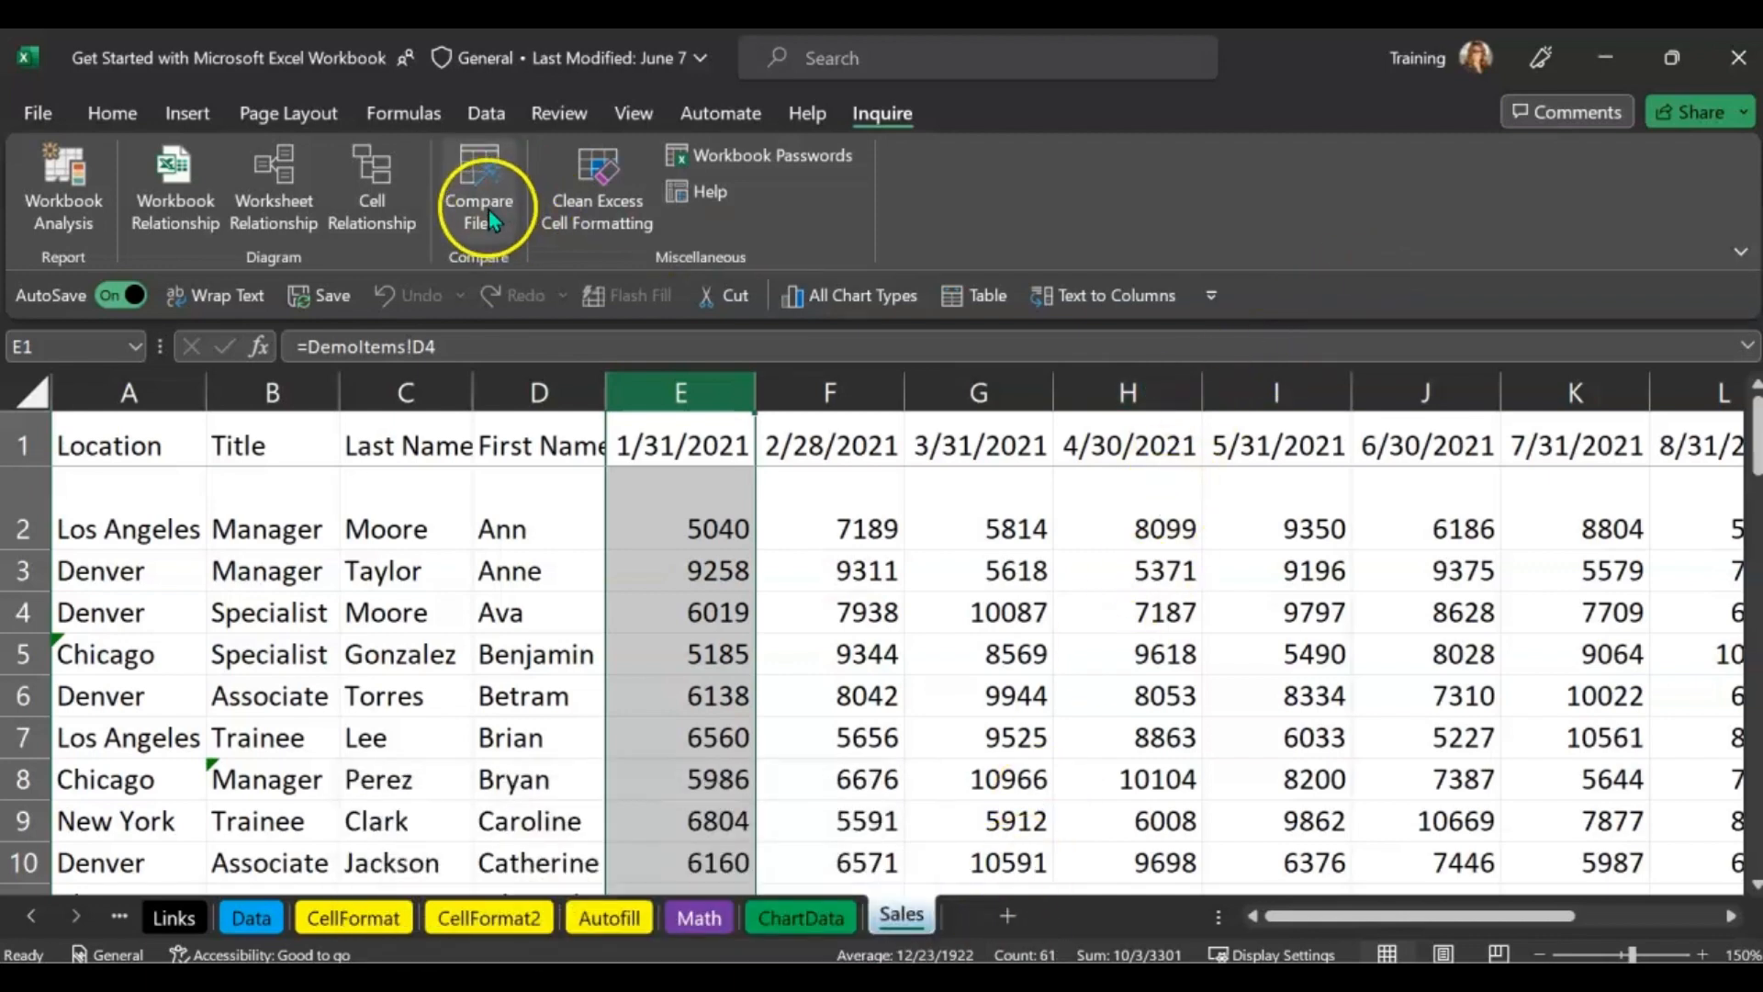
Compare 'Get Started with Microsoft Excel Workbook.xlsx' against 'Workbook 2.xlsx' using Compare Files
left_click(480, 187)
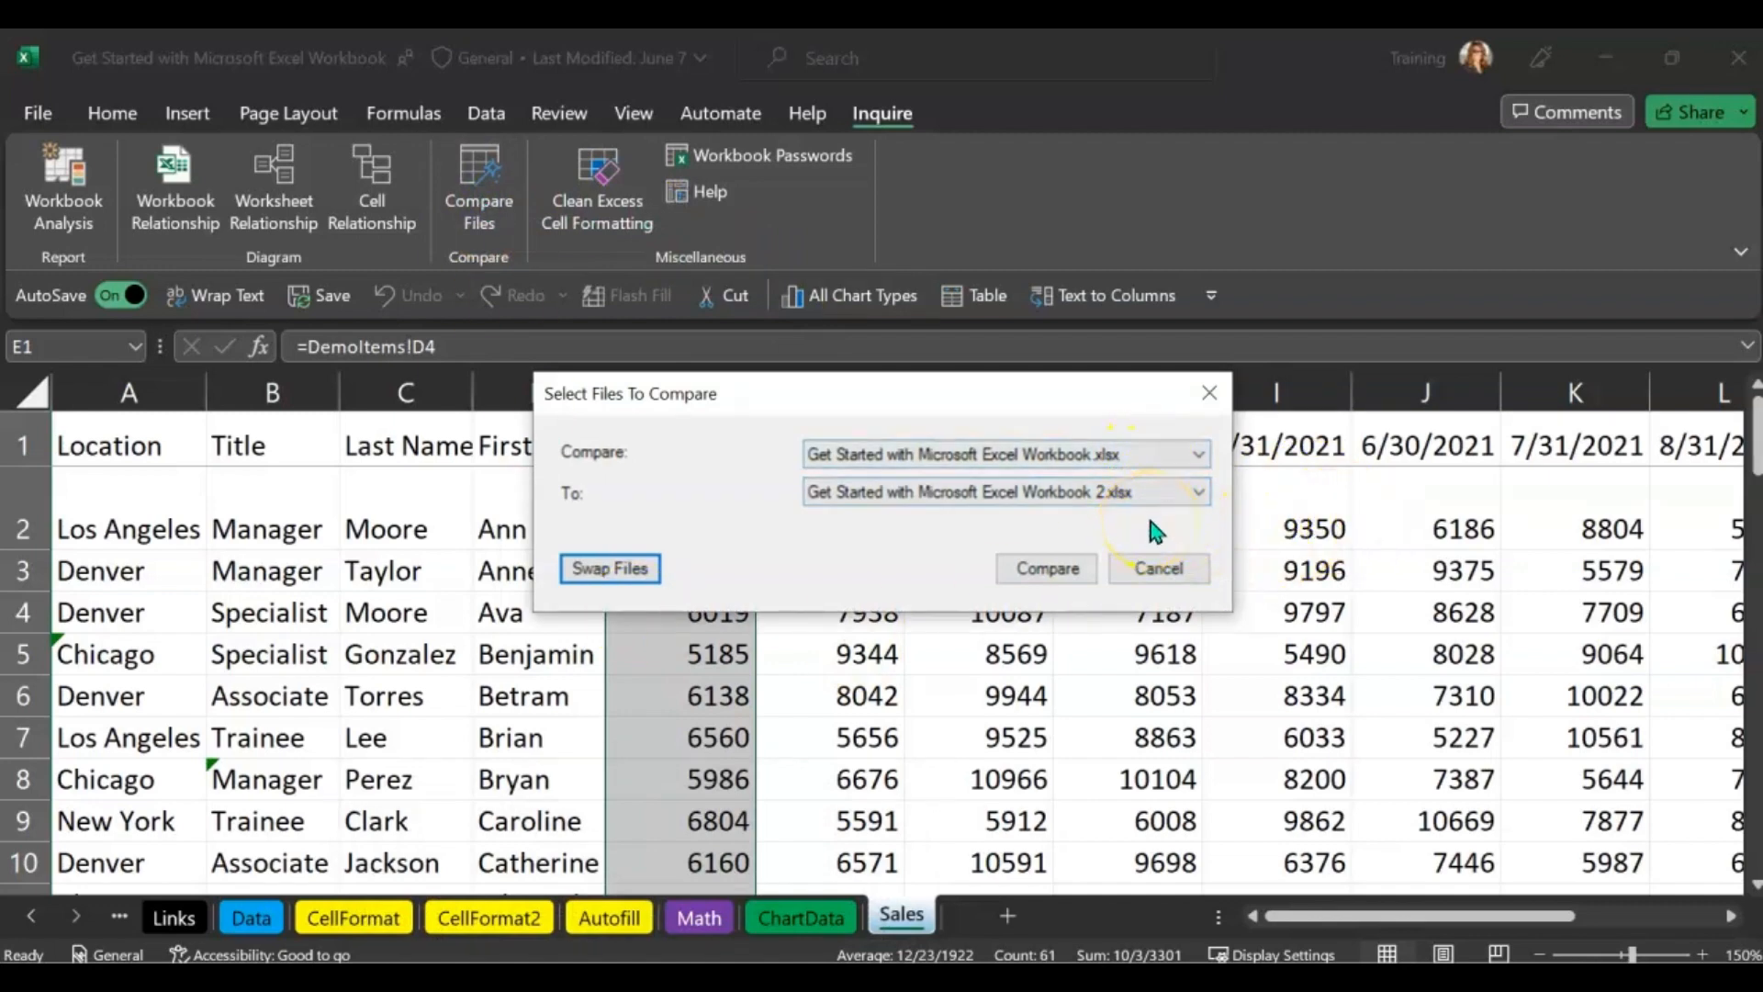
mouse_move(900, 551)
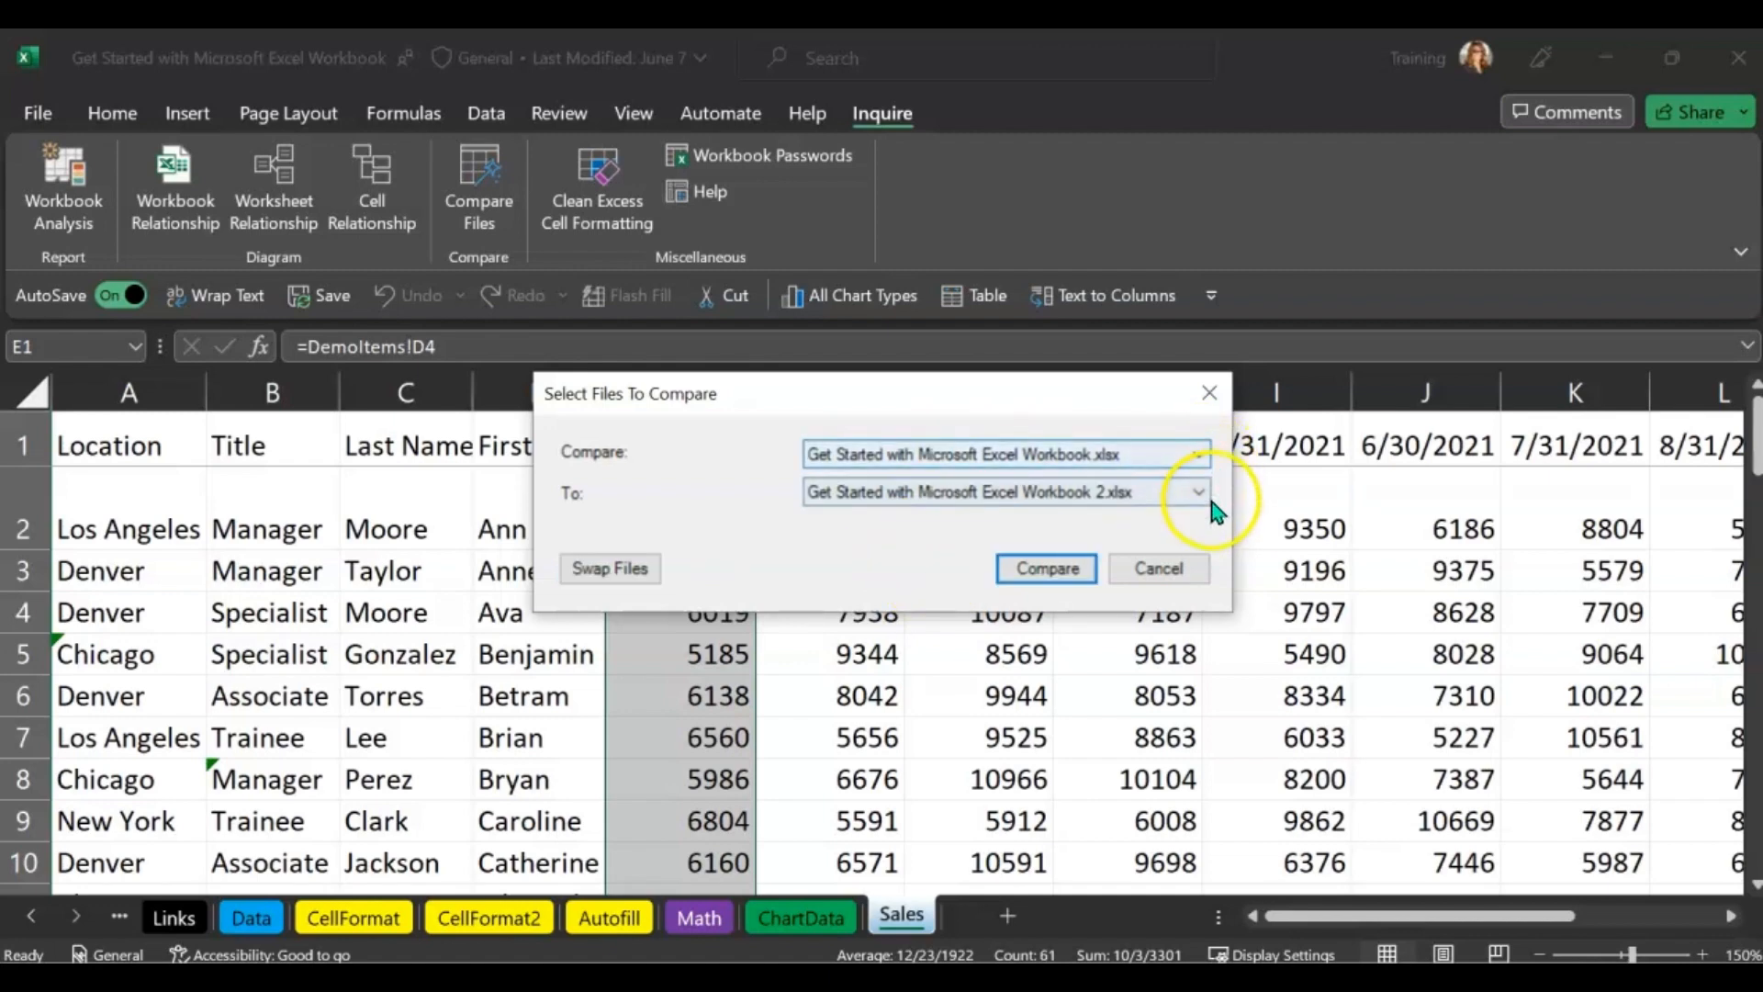
mouse_move(855, 551)
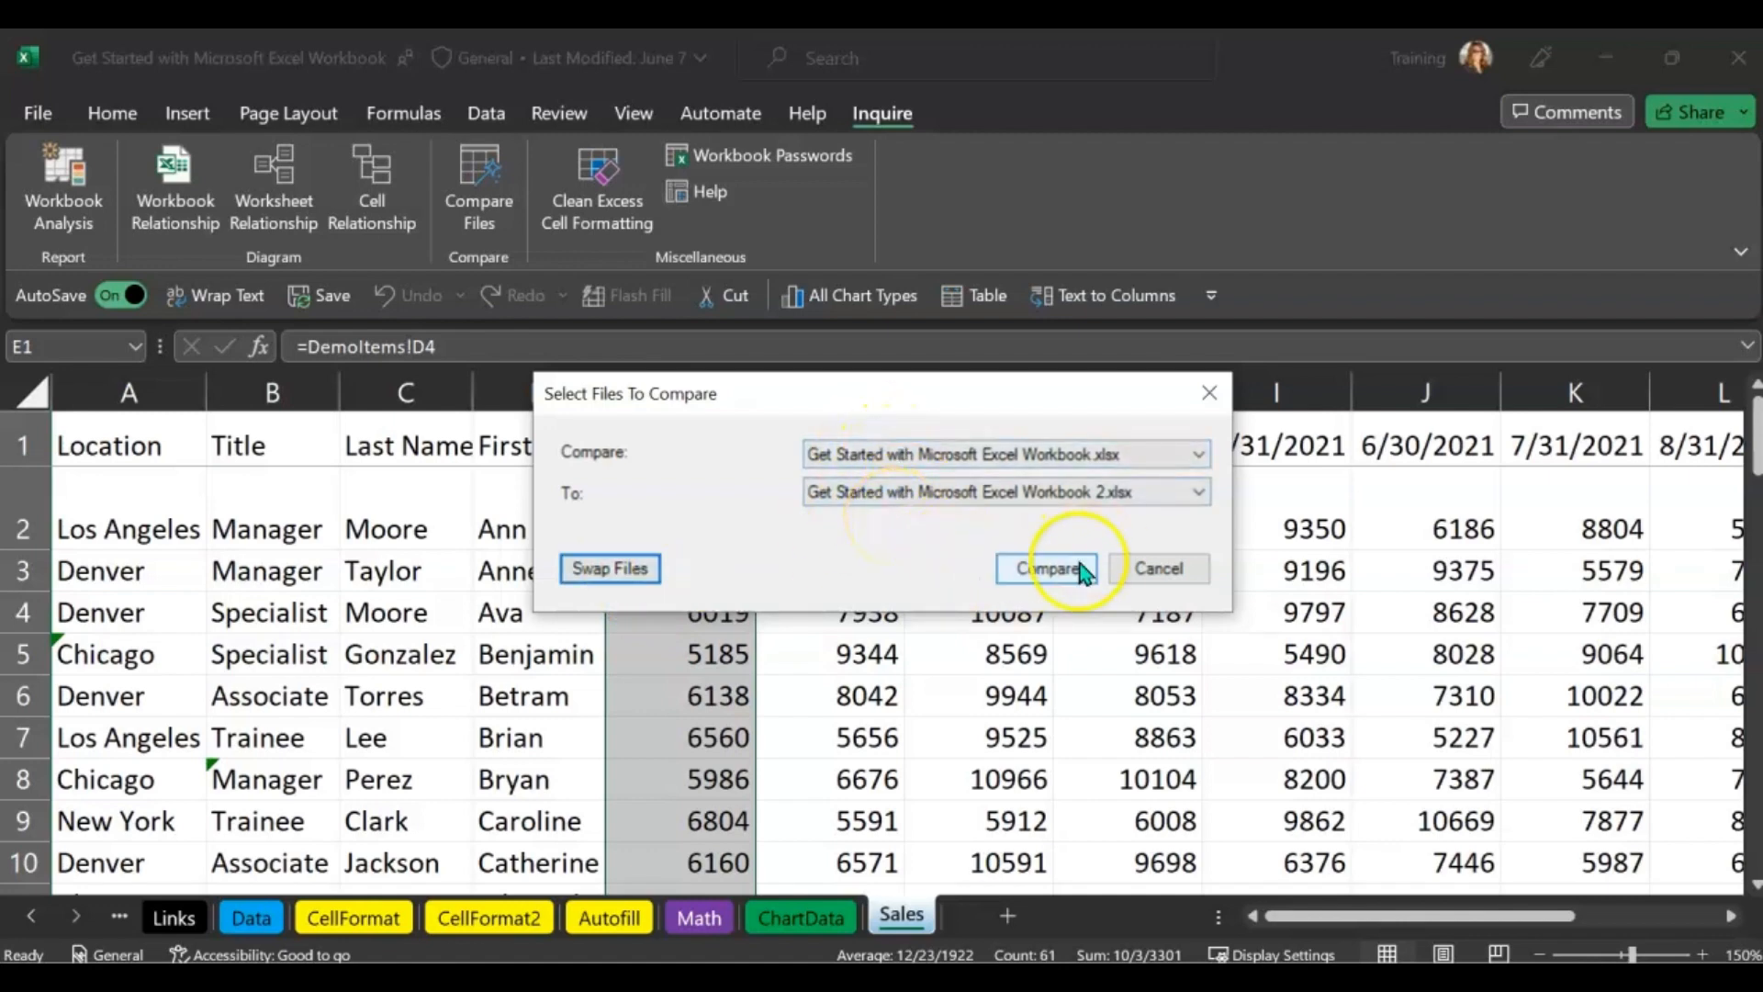
left_click(1046, 568)
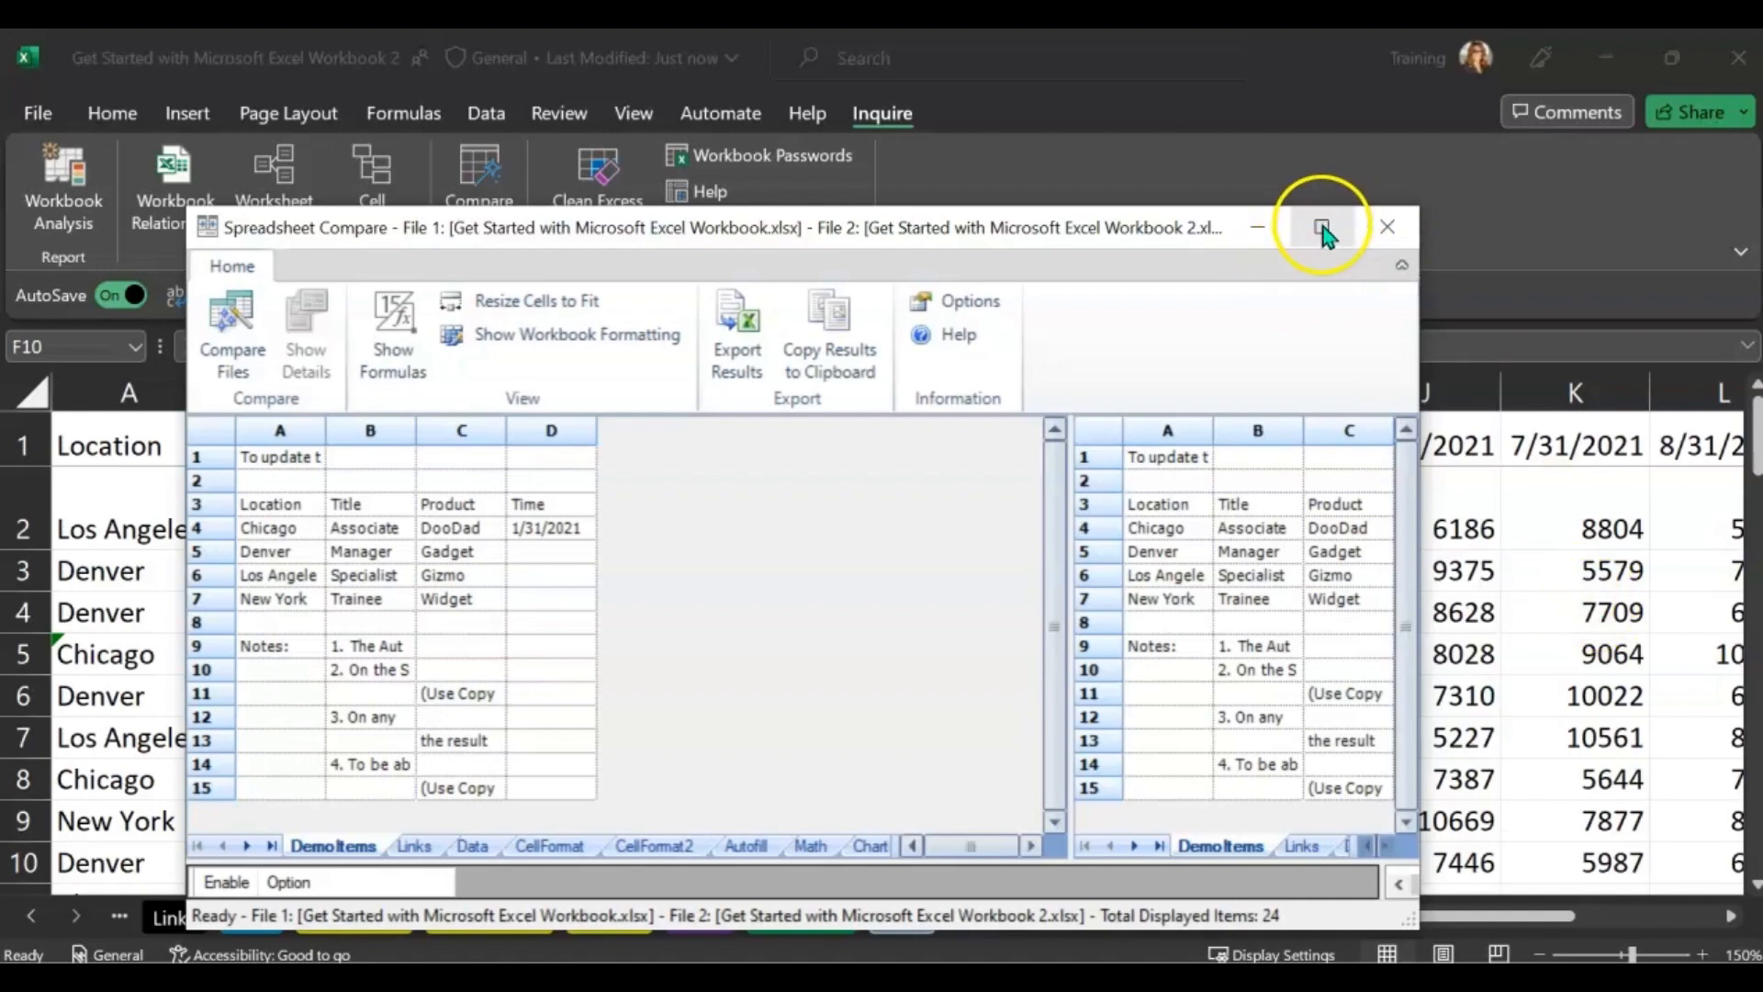
Maximize Spreadsheet Compare and view the Sales sheet comparison
left_click(1321, 226)
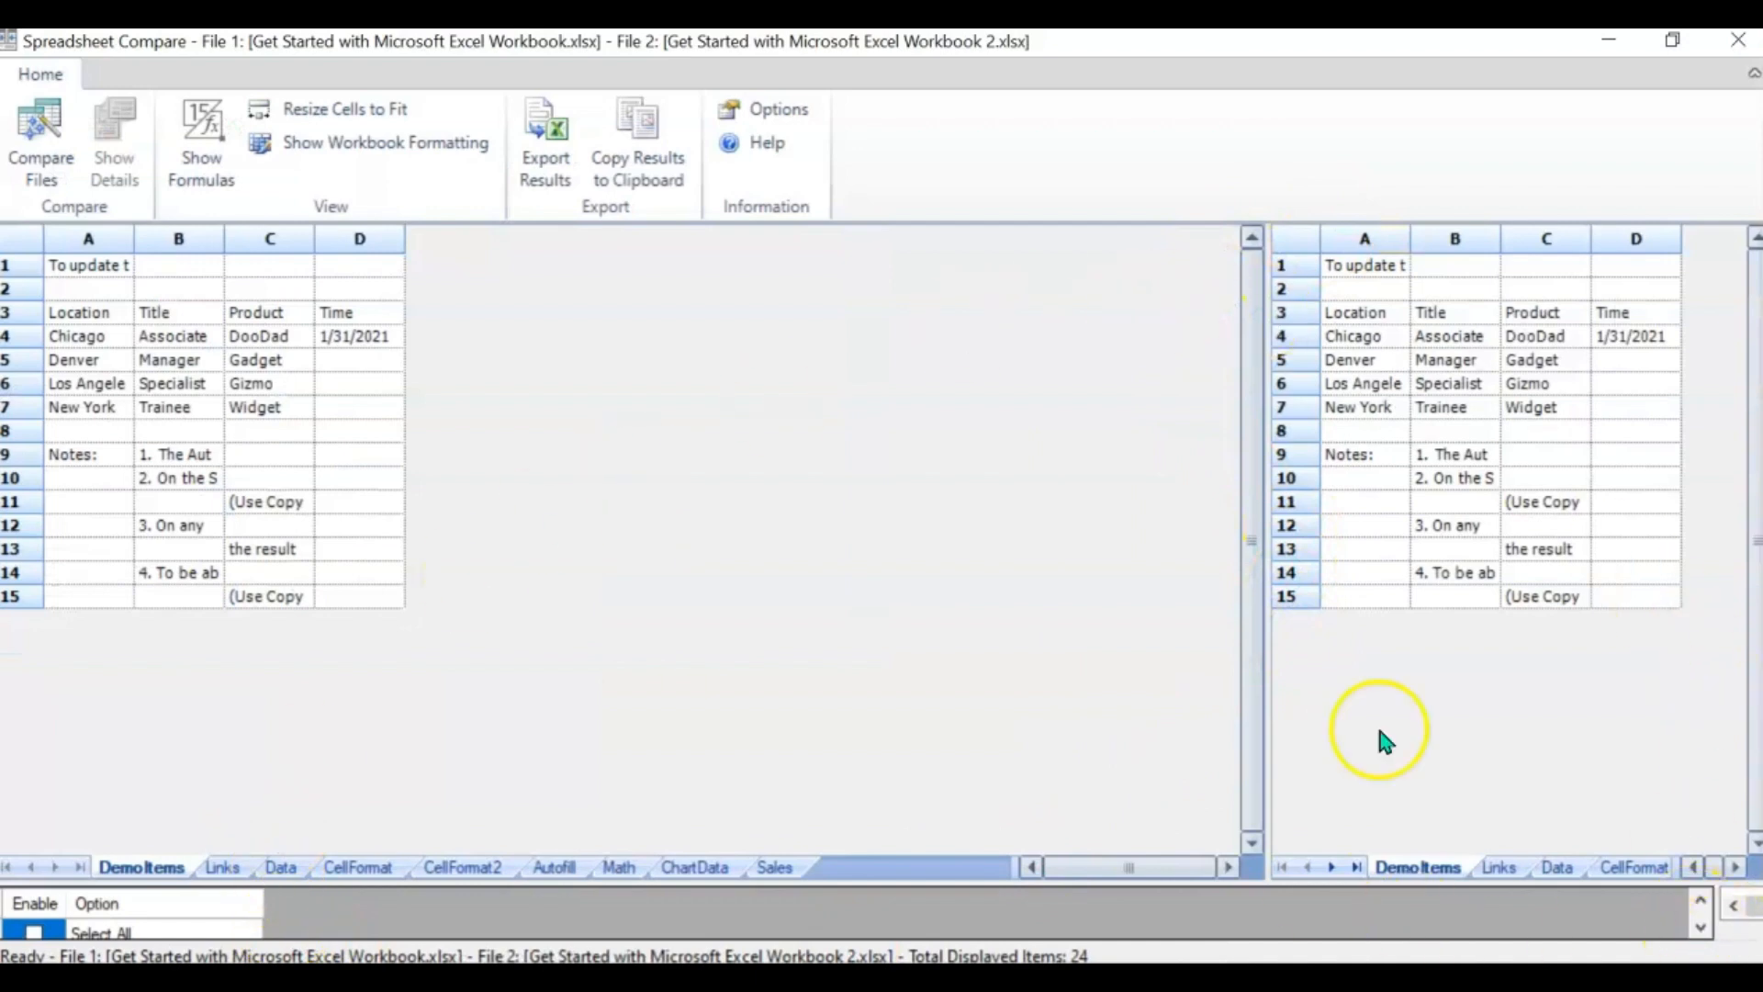
mouse_move(220, 877)
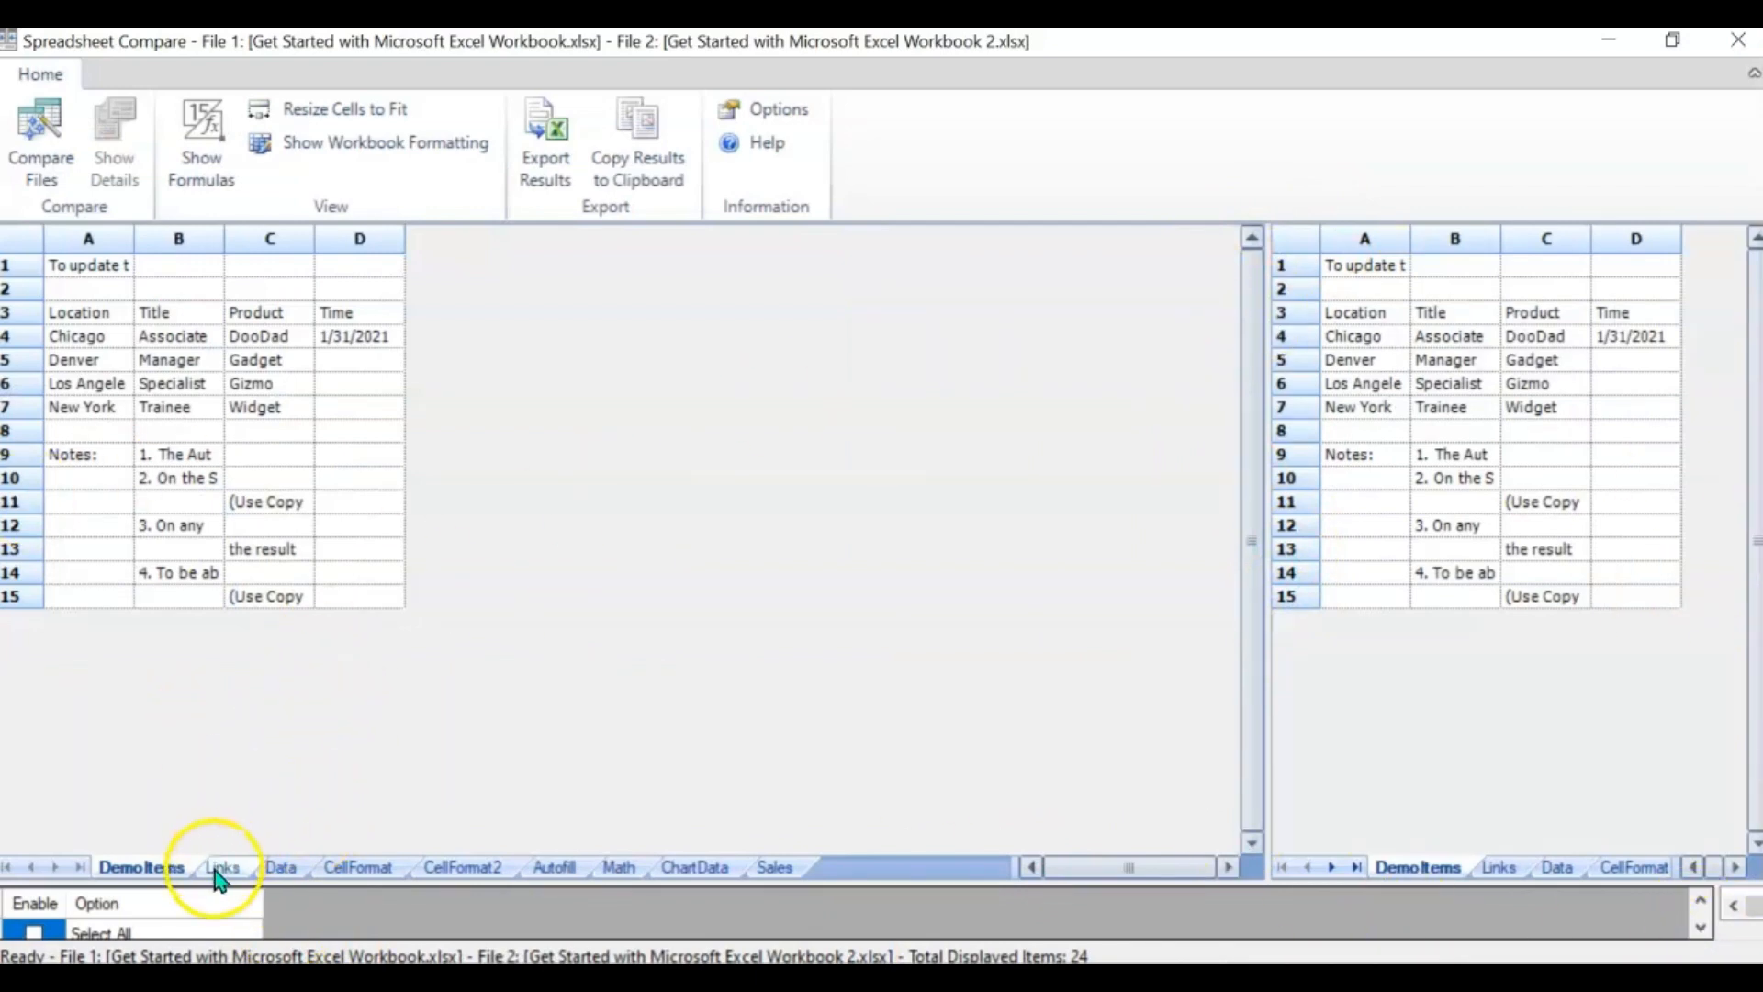
mouse_move(478, 867)
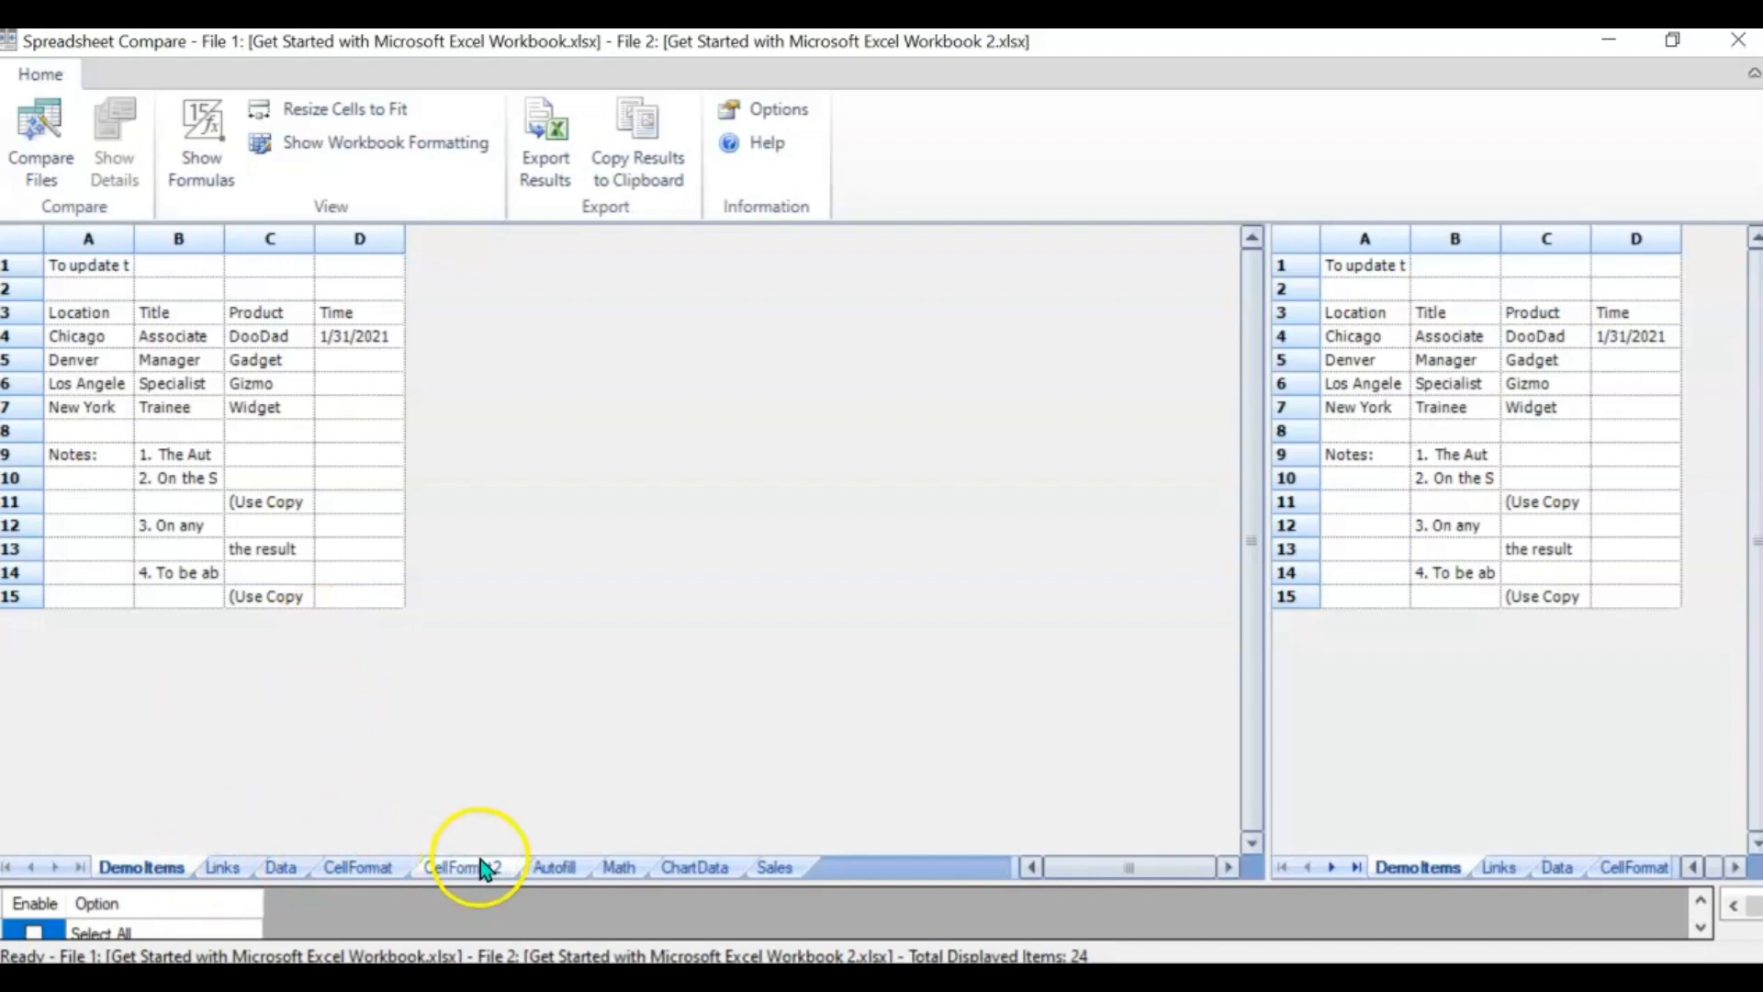
left_click(773, 867)
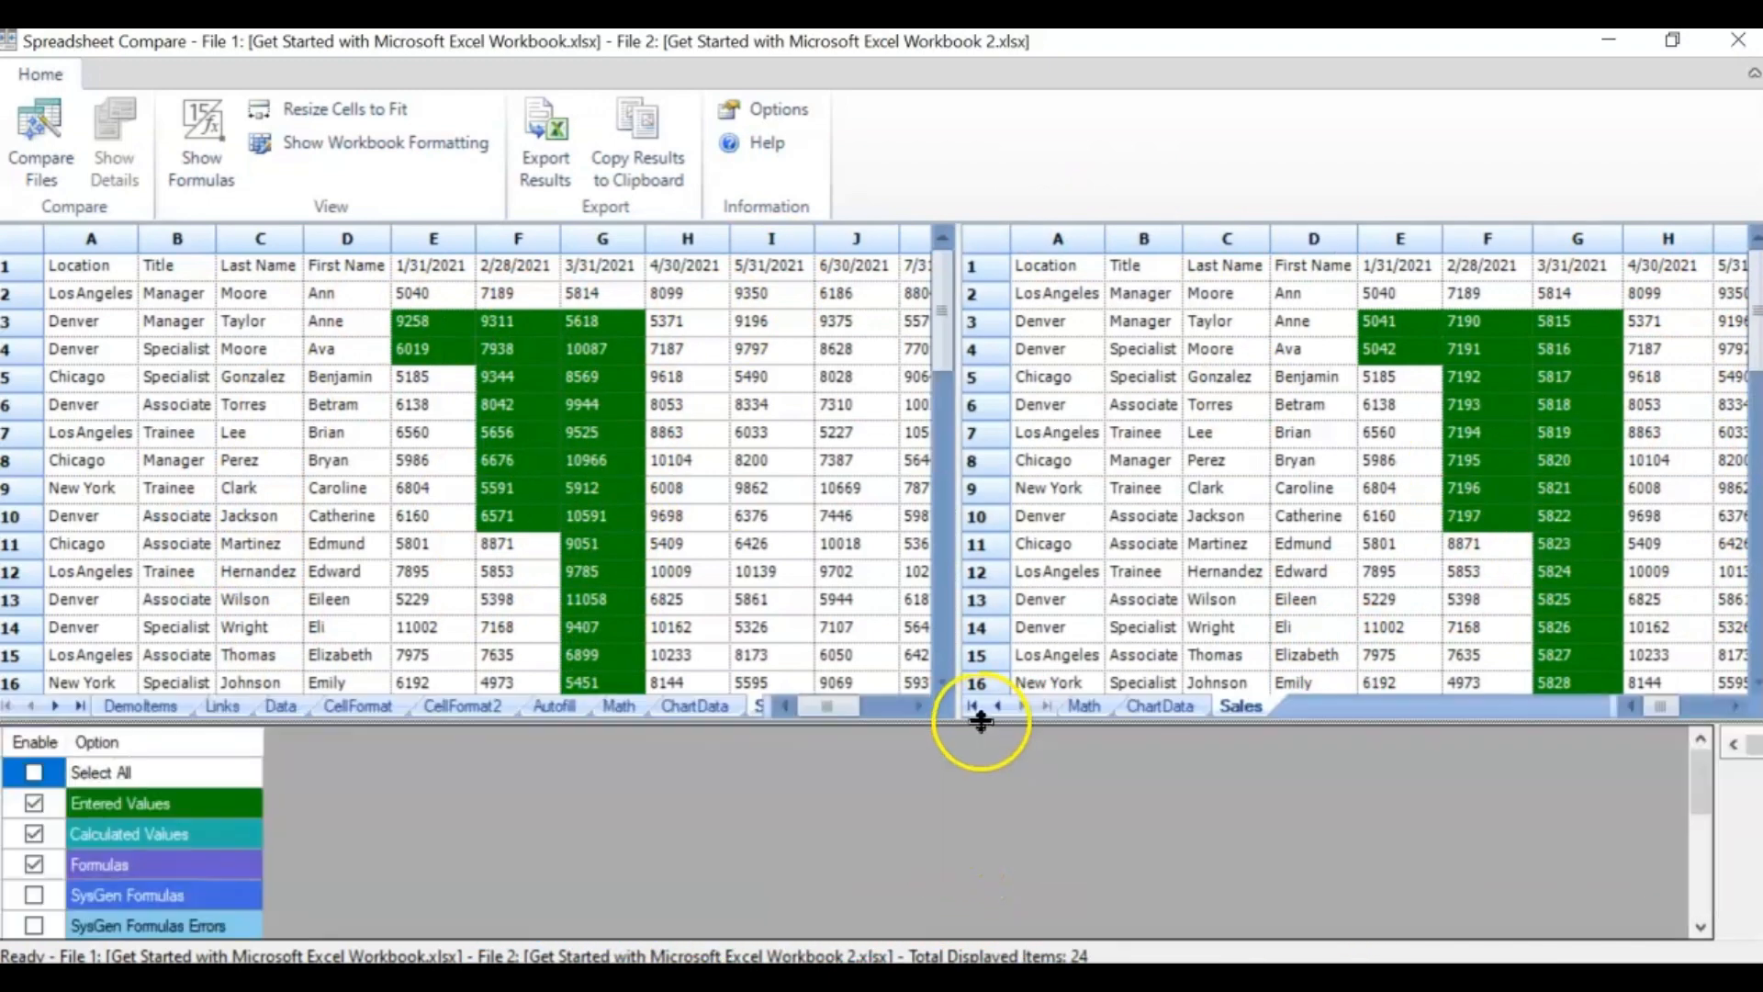
mouse_move(304, 843)
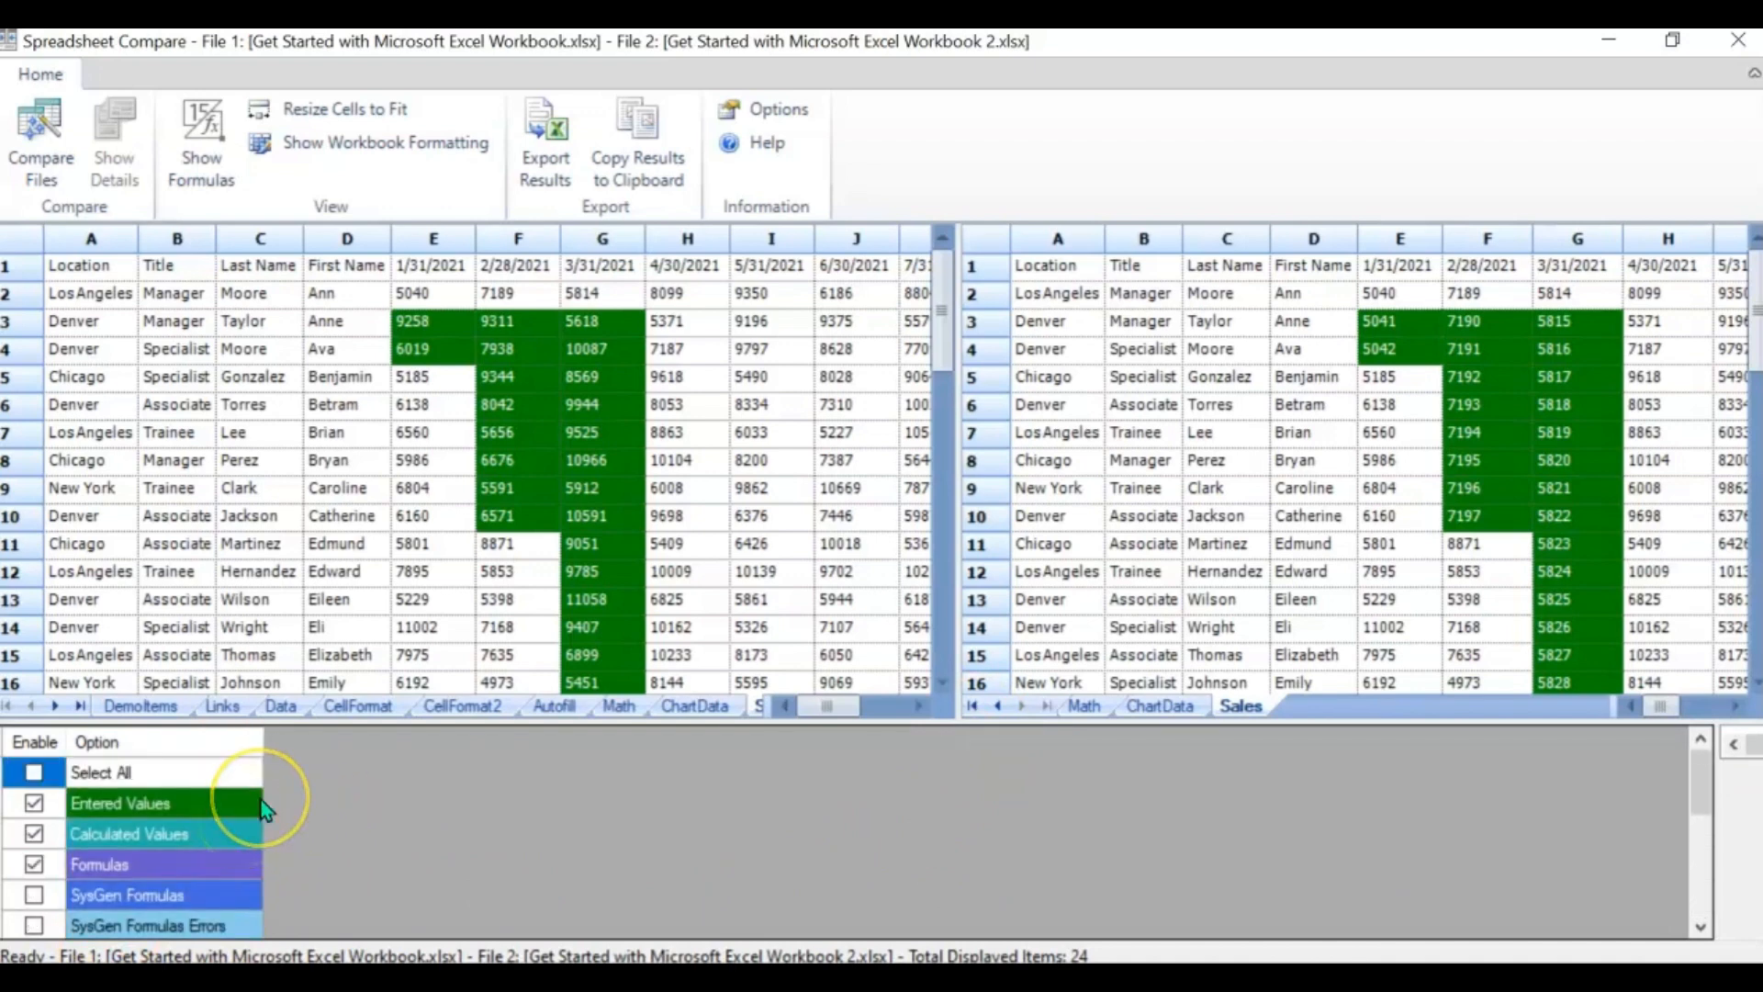
Uncheck Select All in the Option pane so only Entered Values differences are listed
left_click(34, 772)
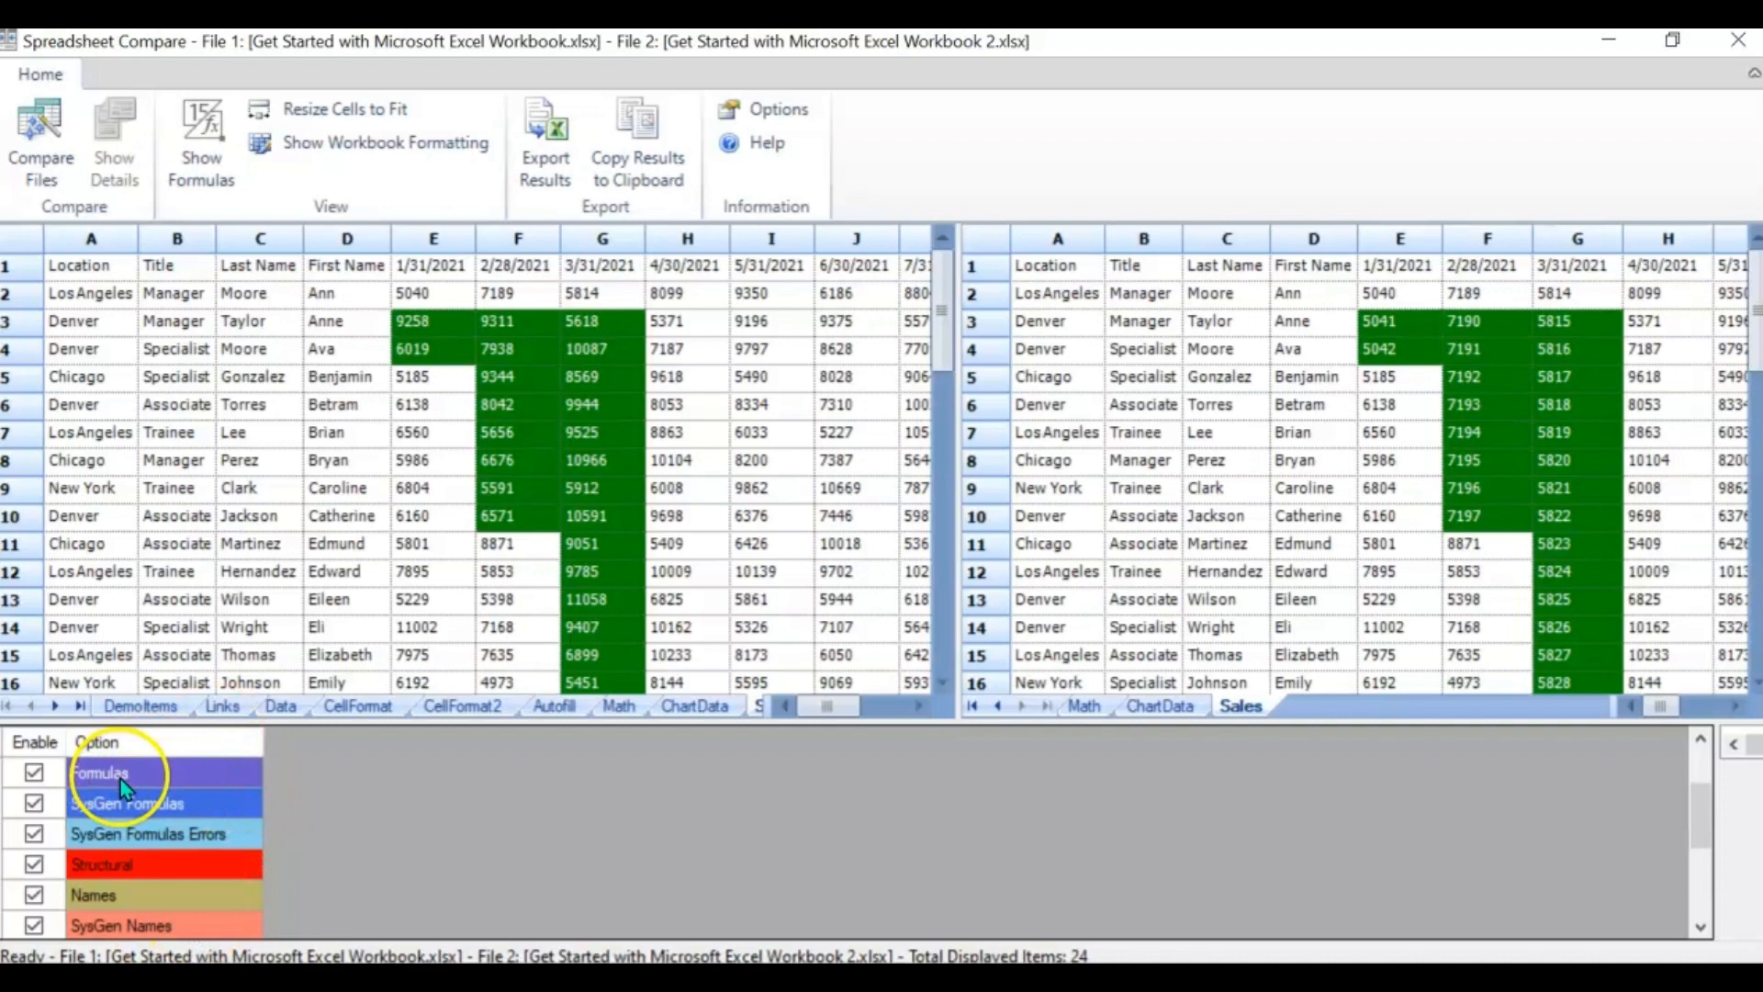
mouse_move(1529, 312)
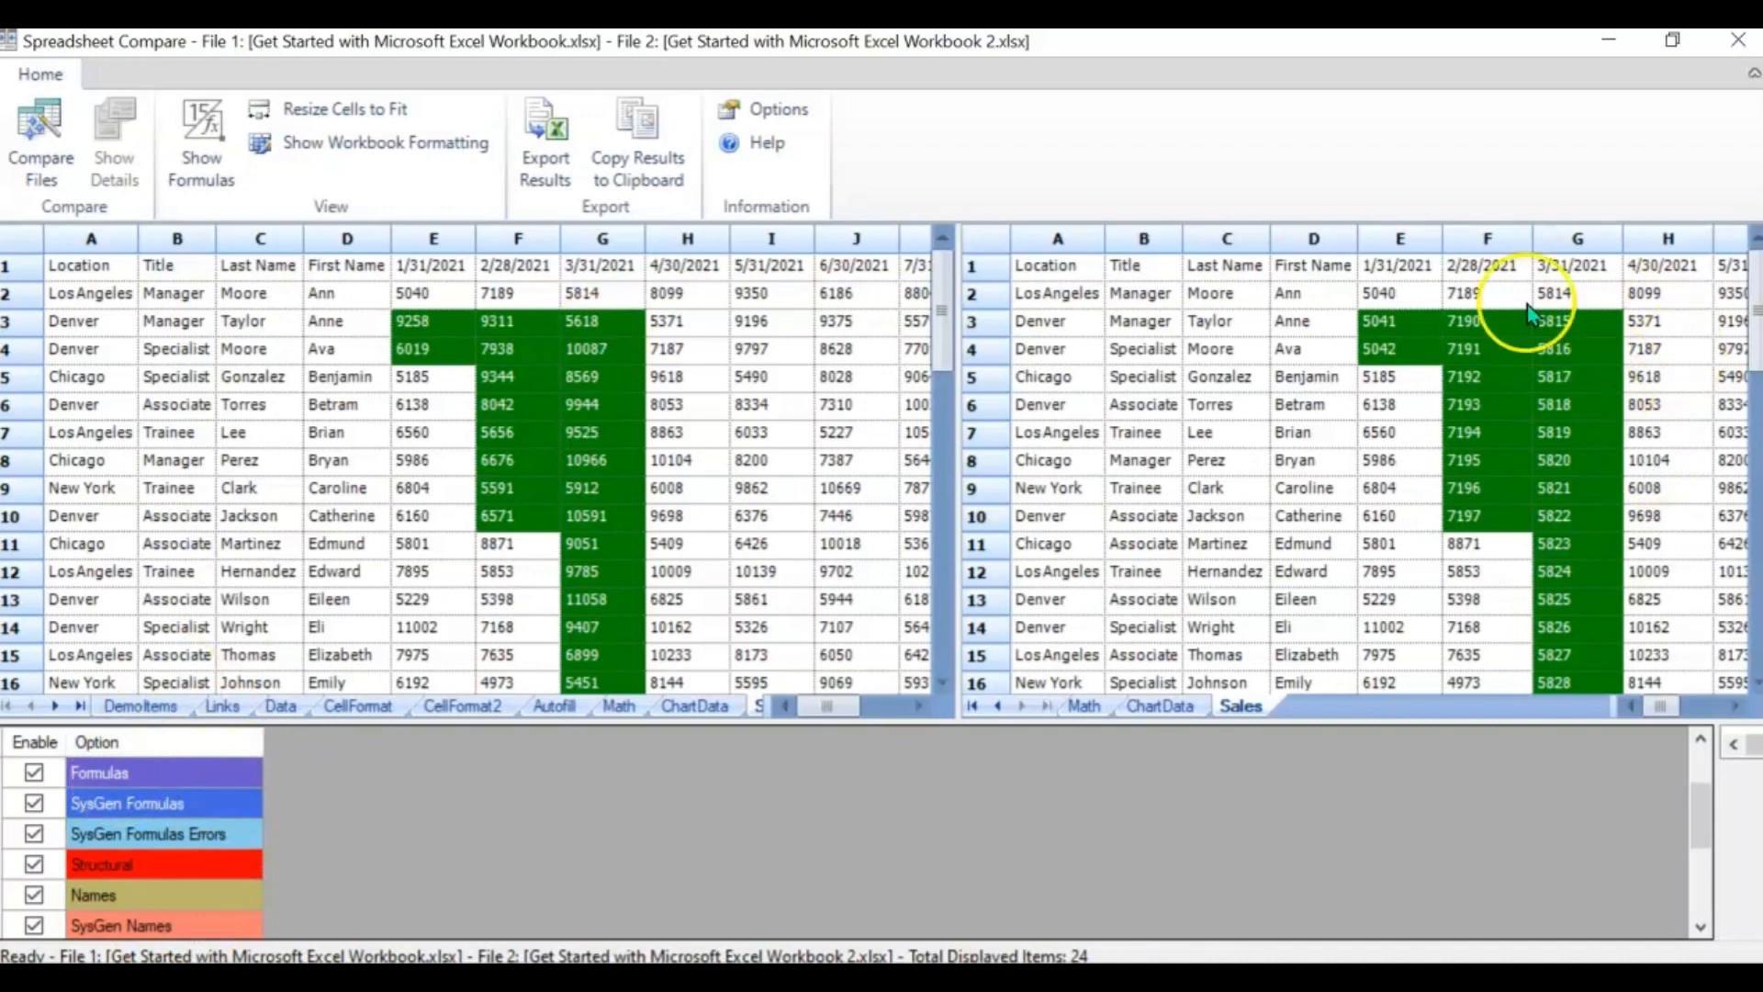
mouse_move(225, 692)
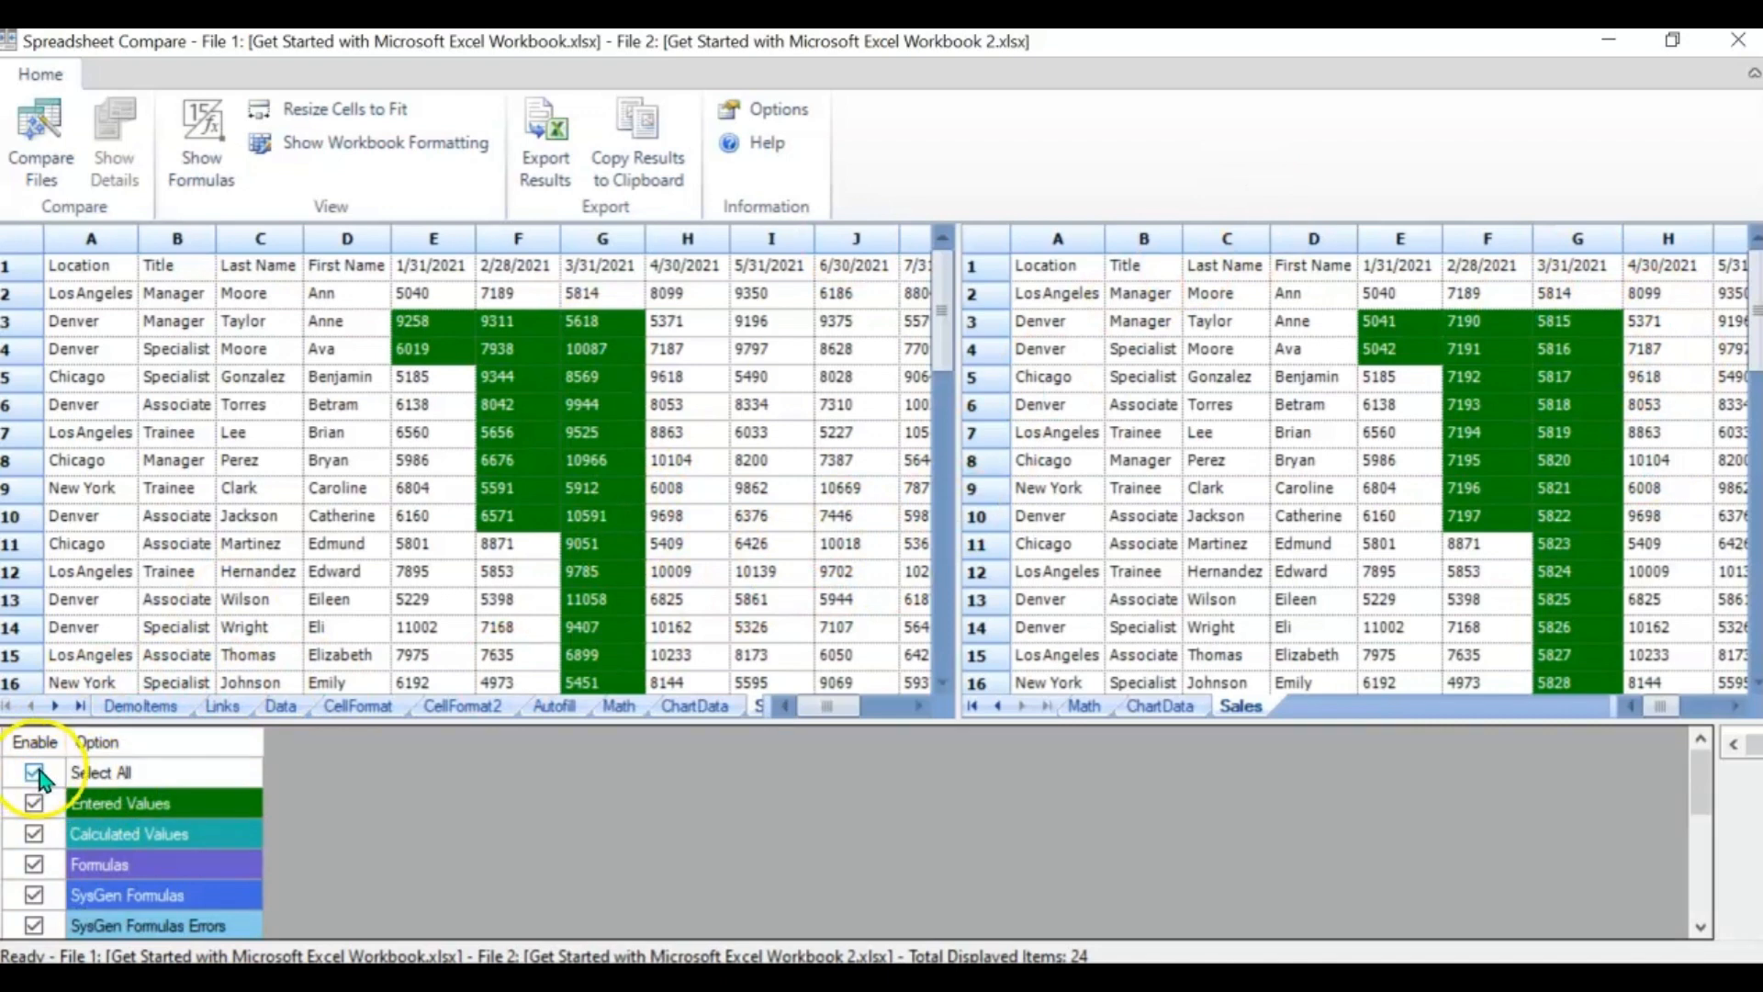
left_click(34, 772)
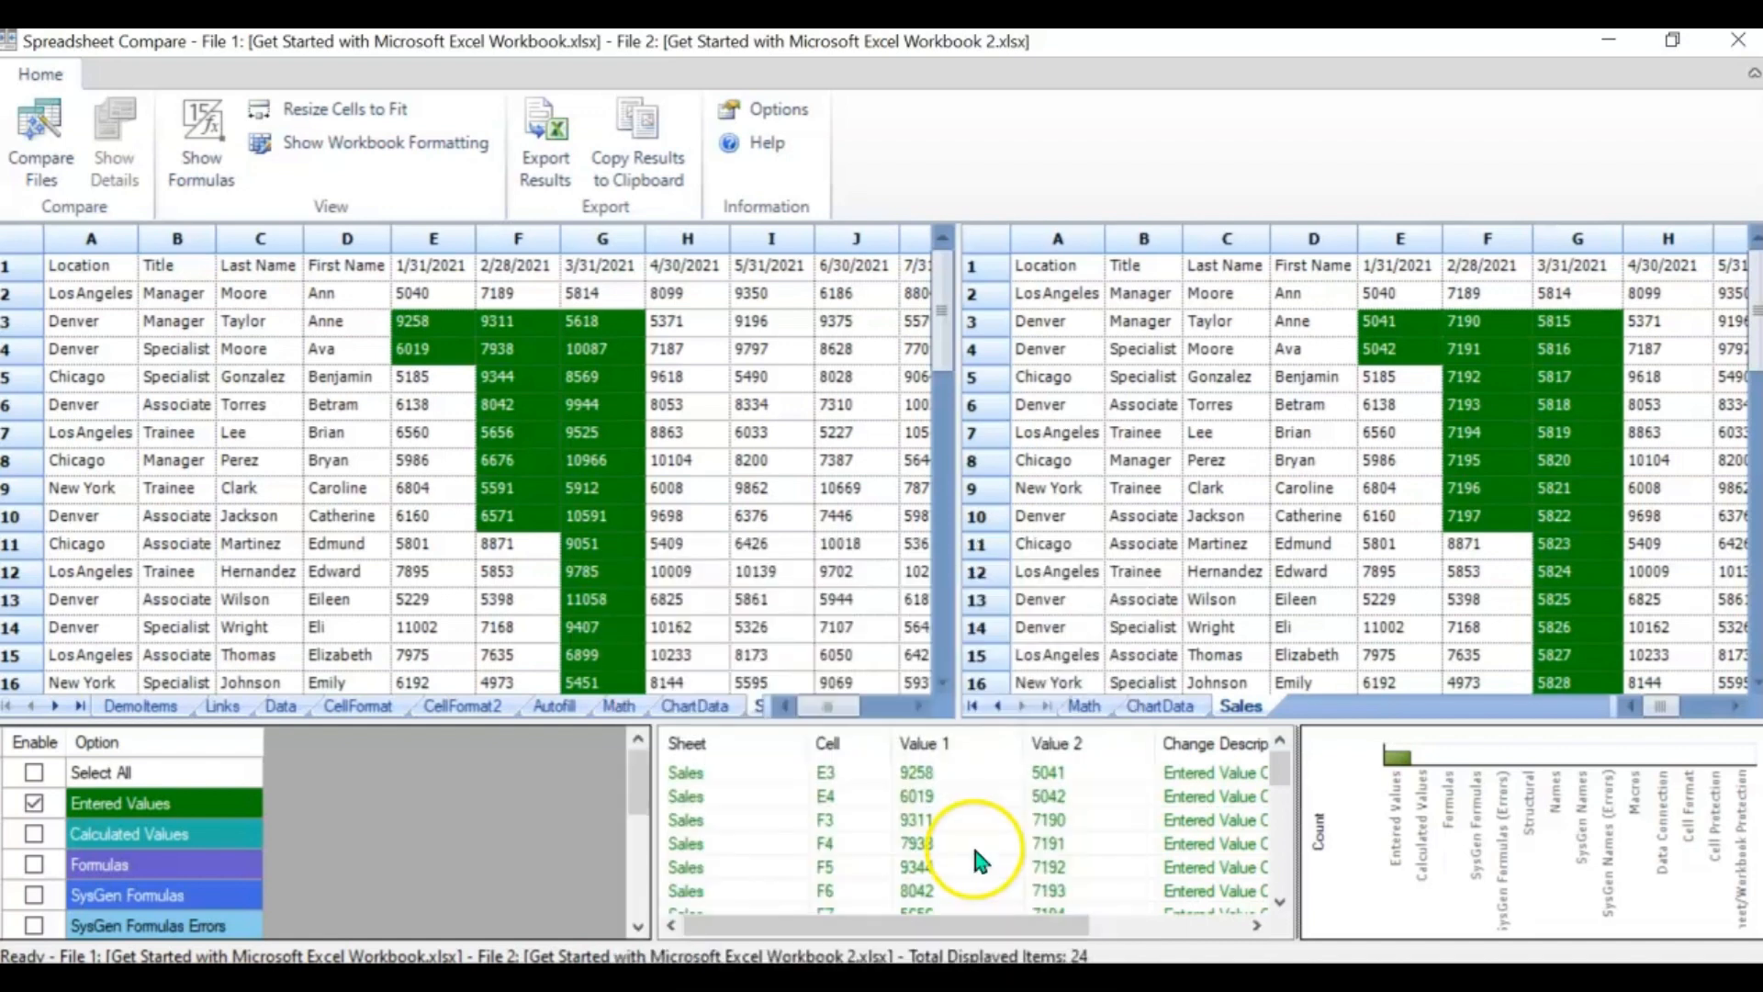
mouse_move(1133, 172)
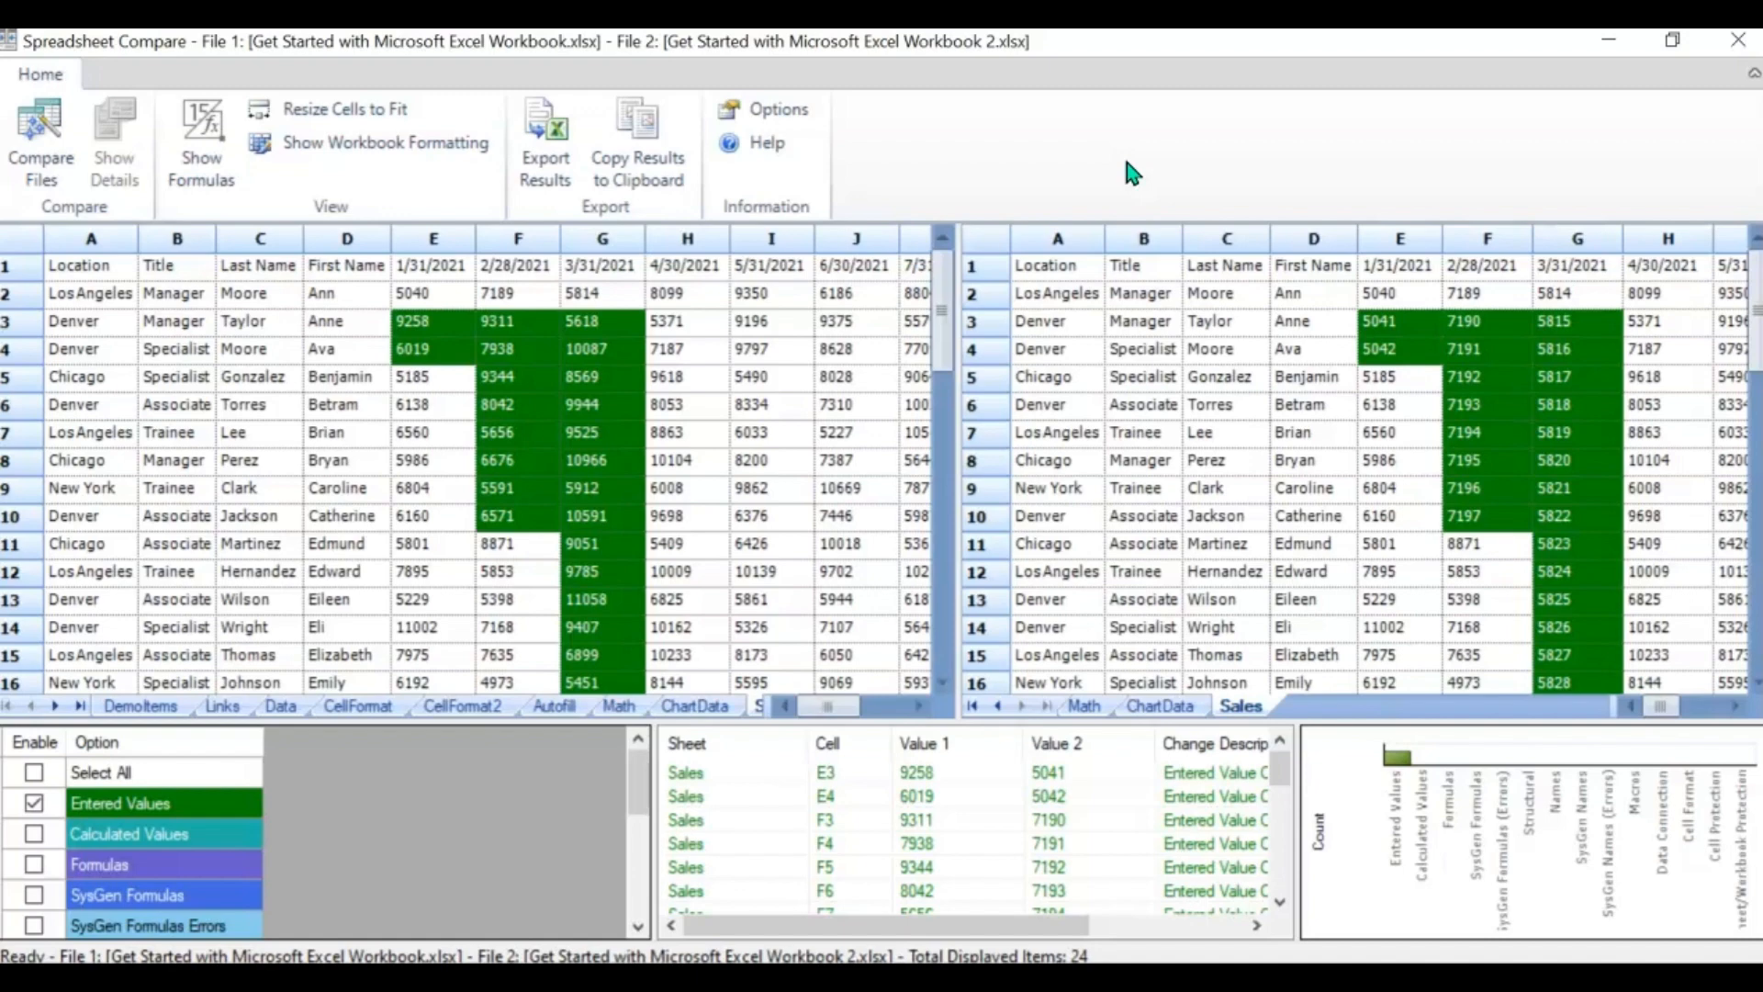
key("ctrl+c")
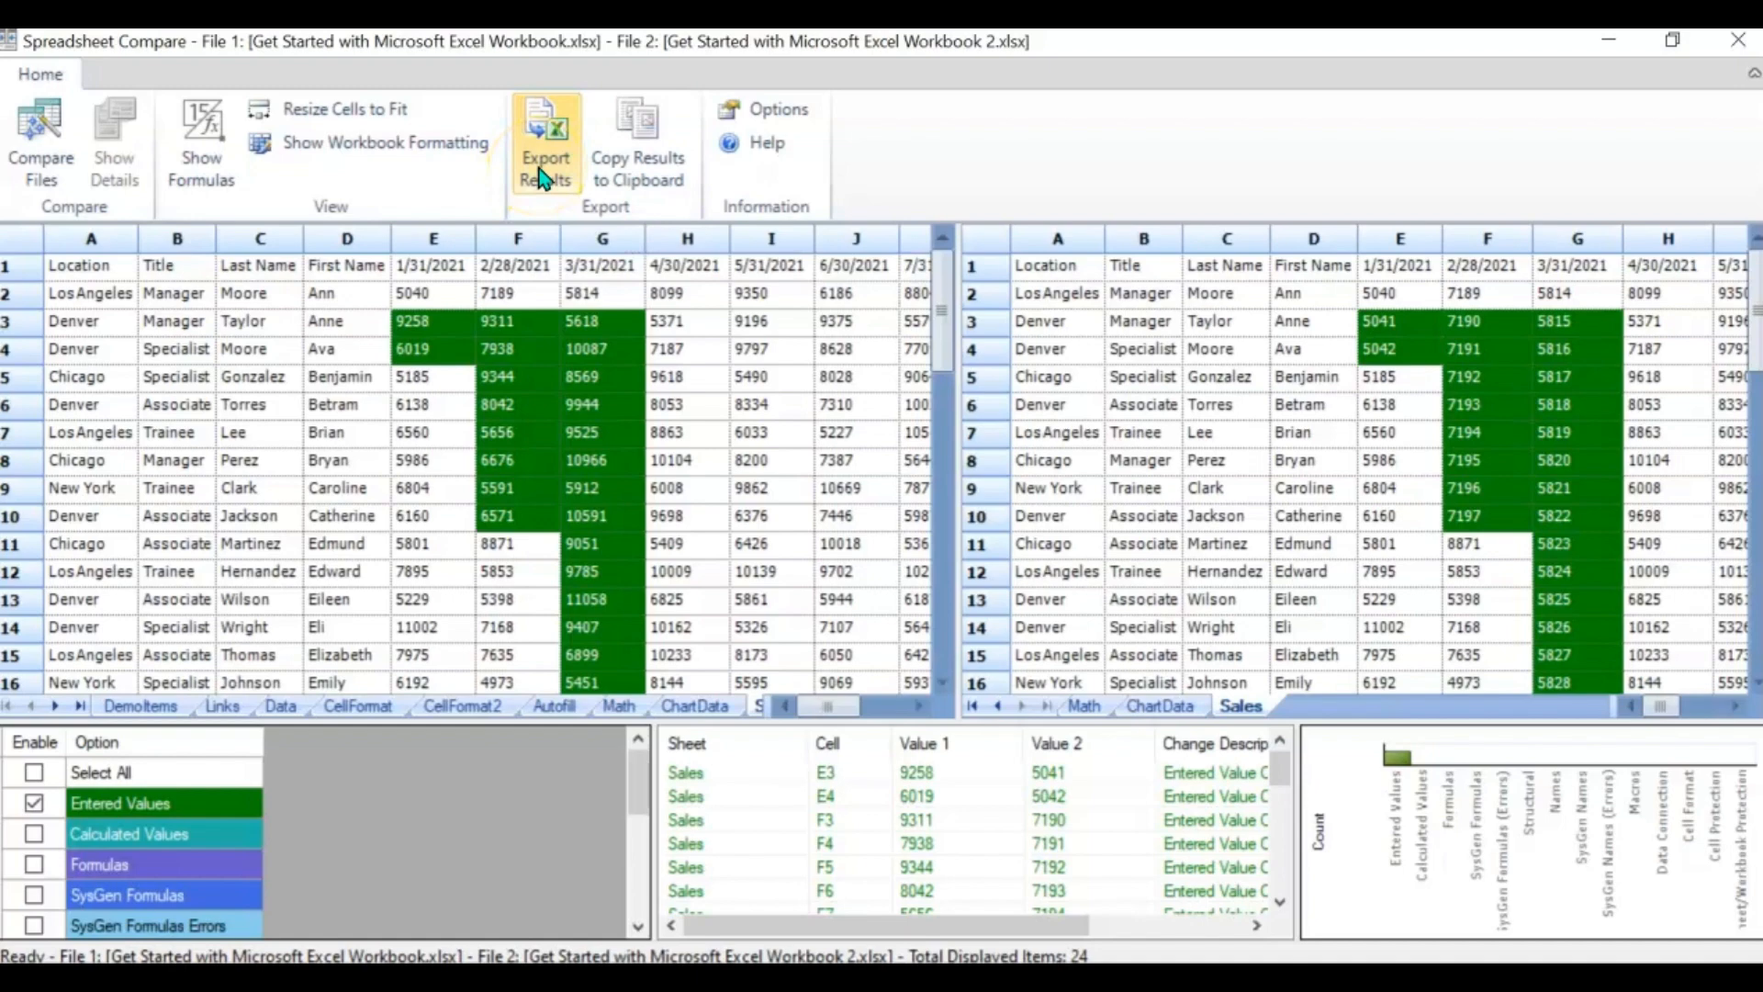
Export the results to the Desktop as 'workbook differences'
left_click(545, 146)
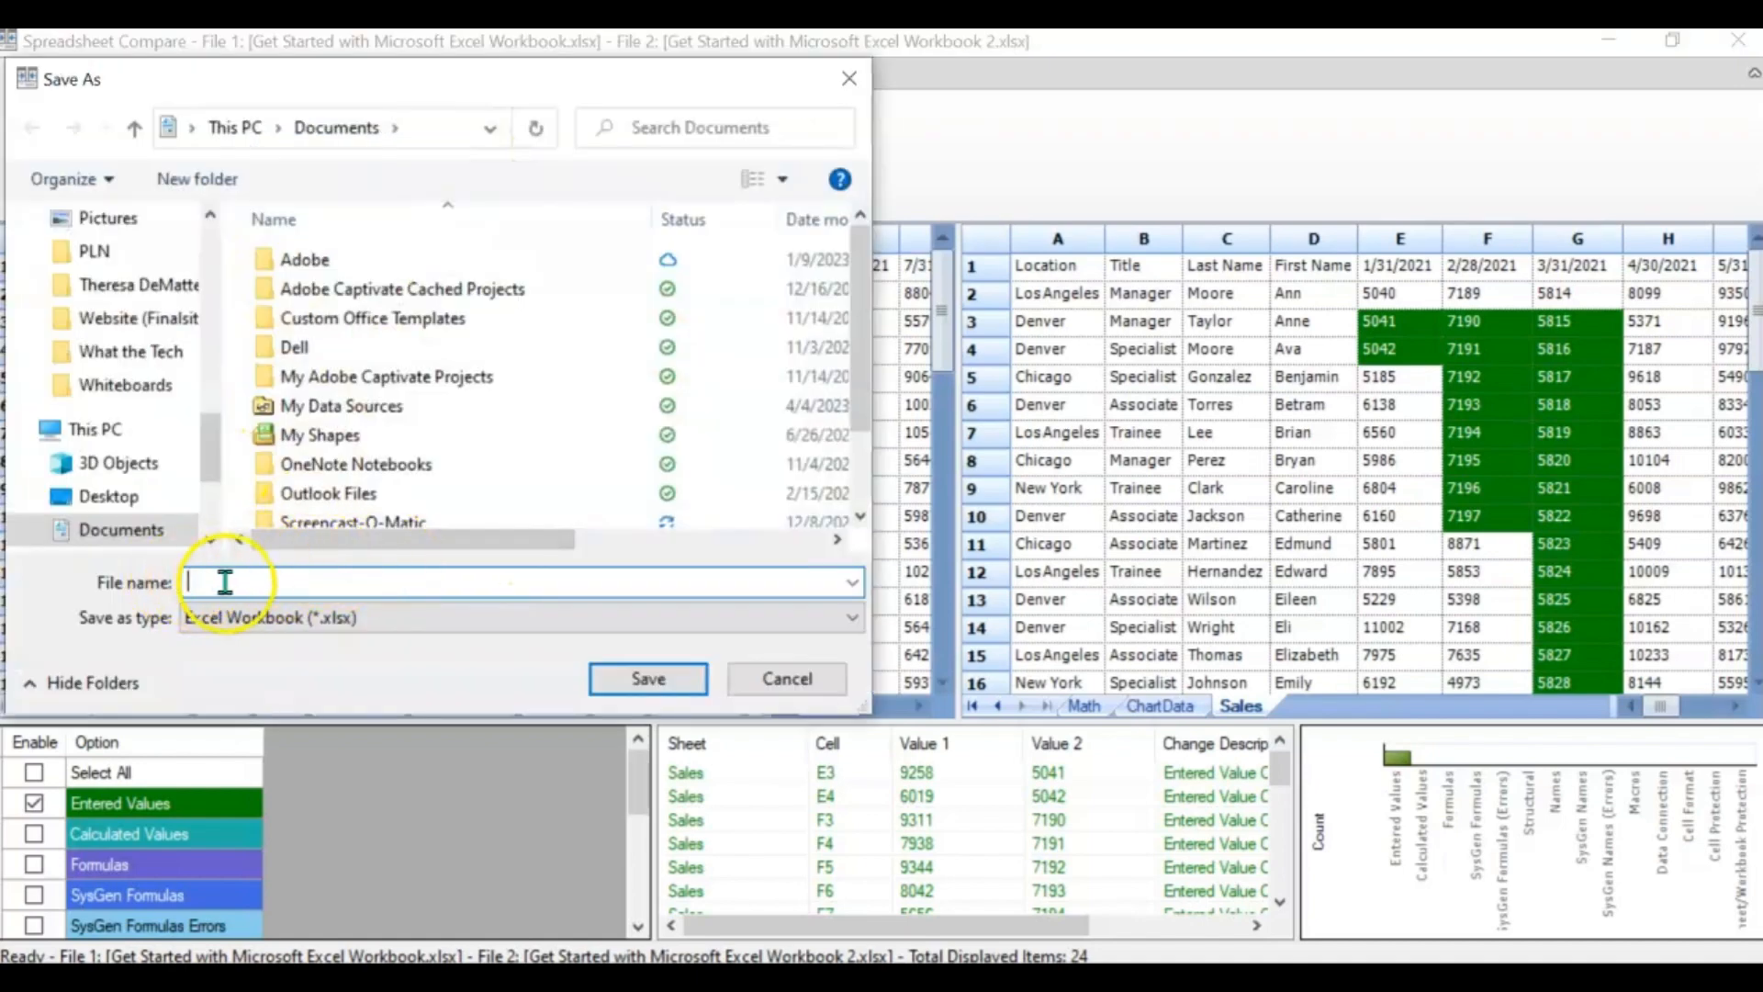
left_click(109, 496)
type("workbook differences")
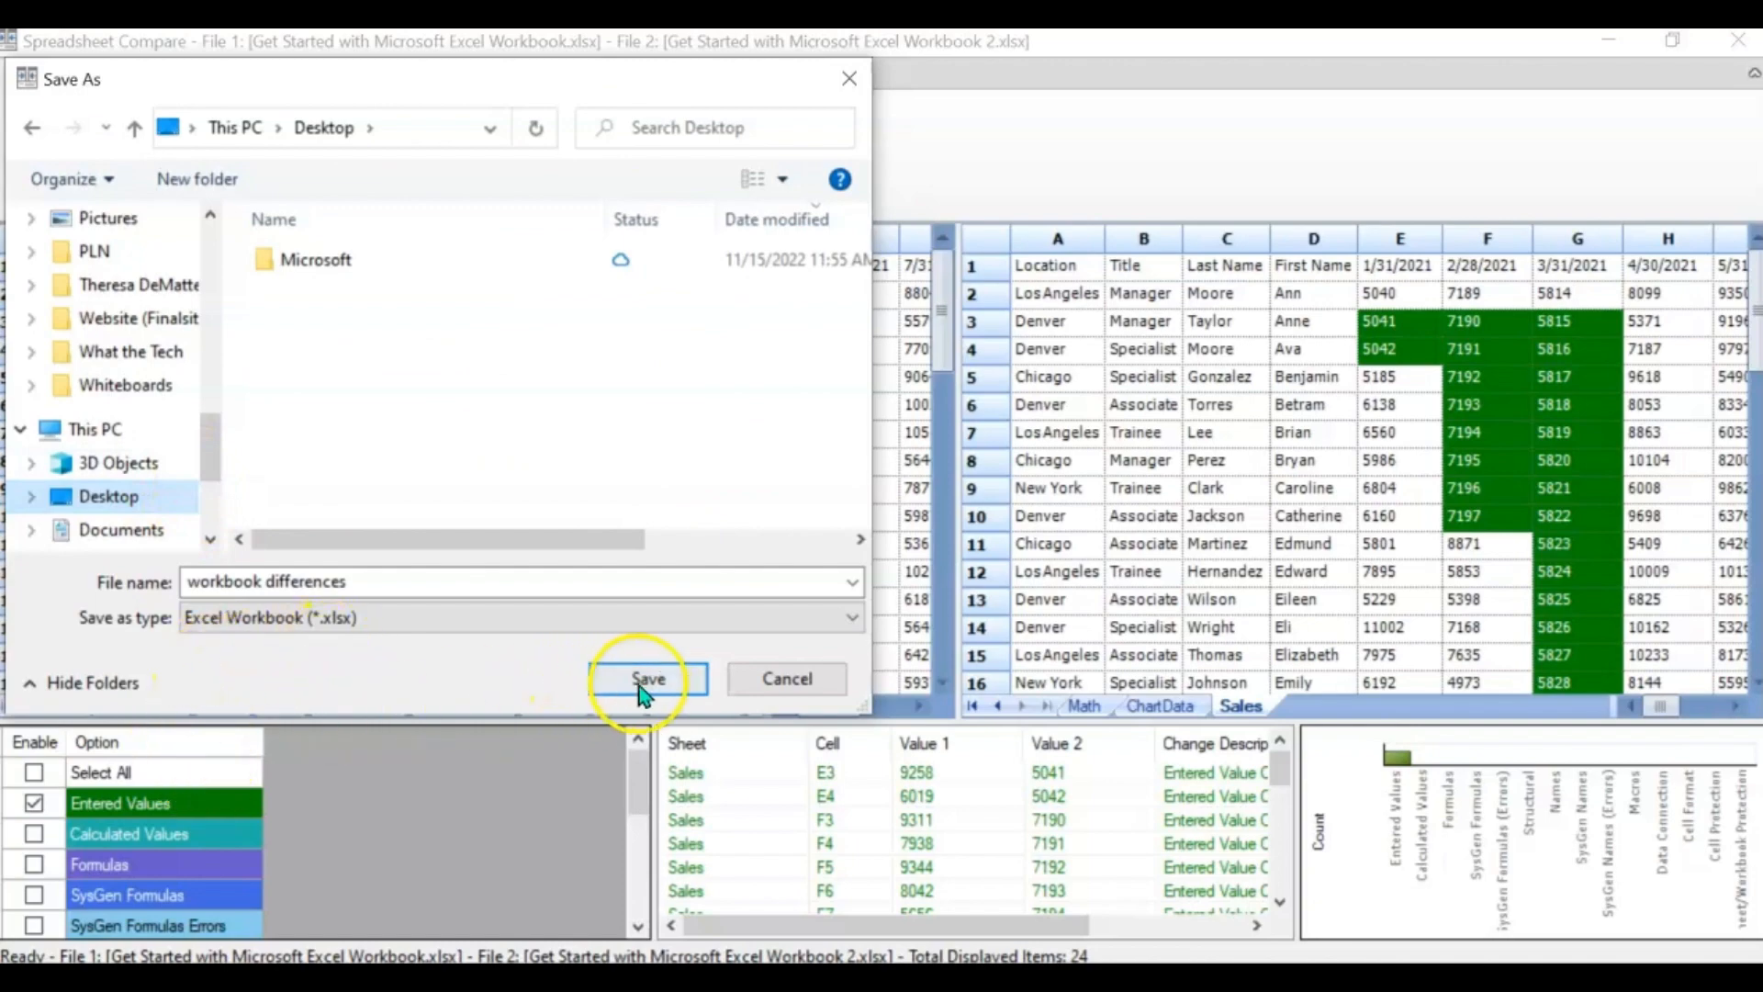
left_click(647, 678)
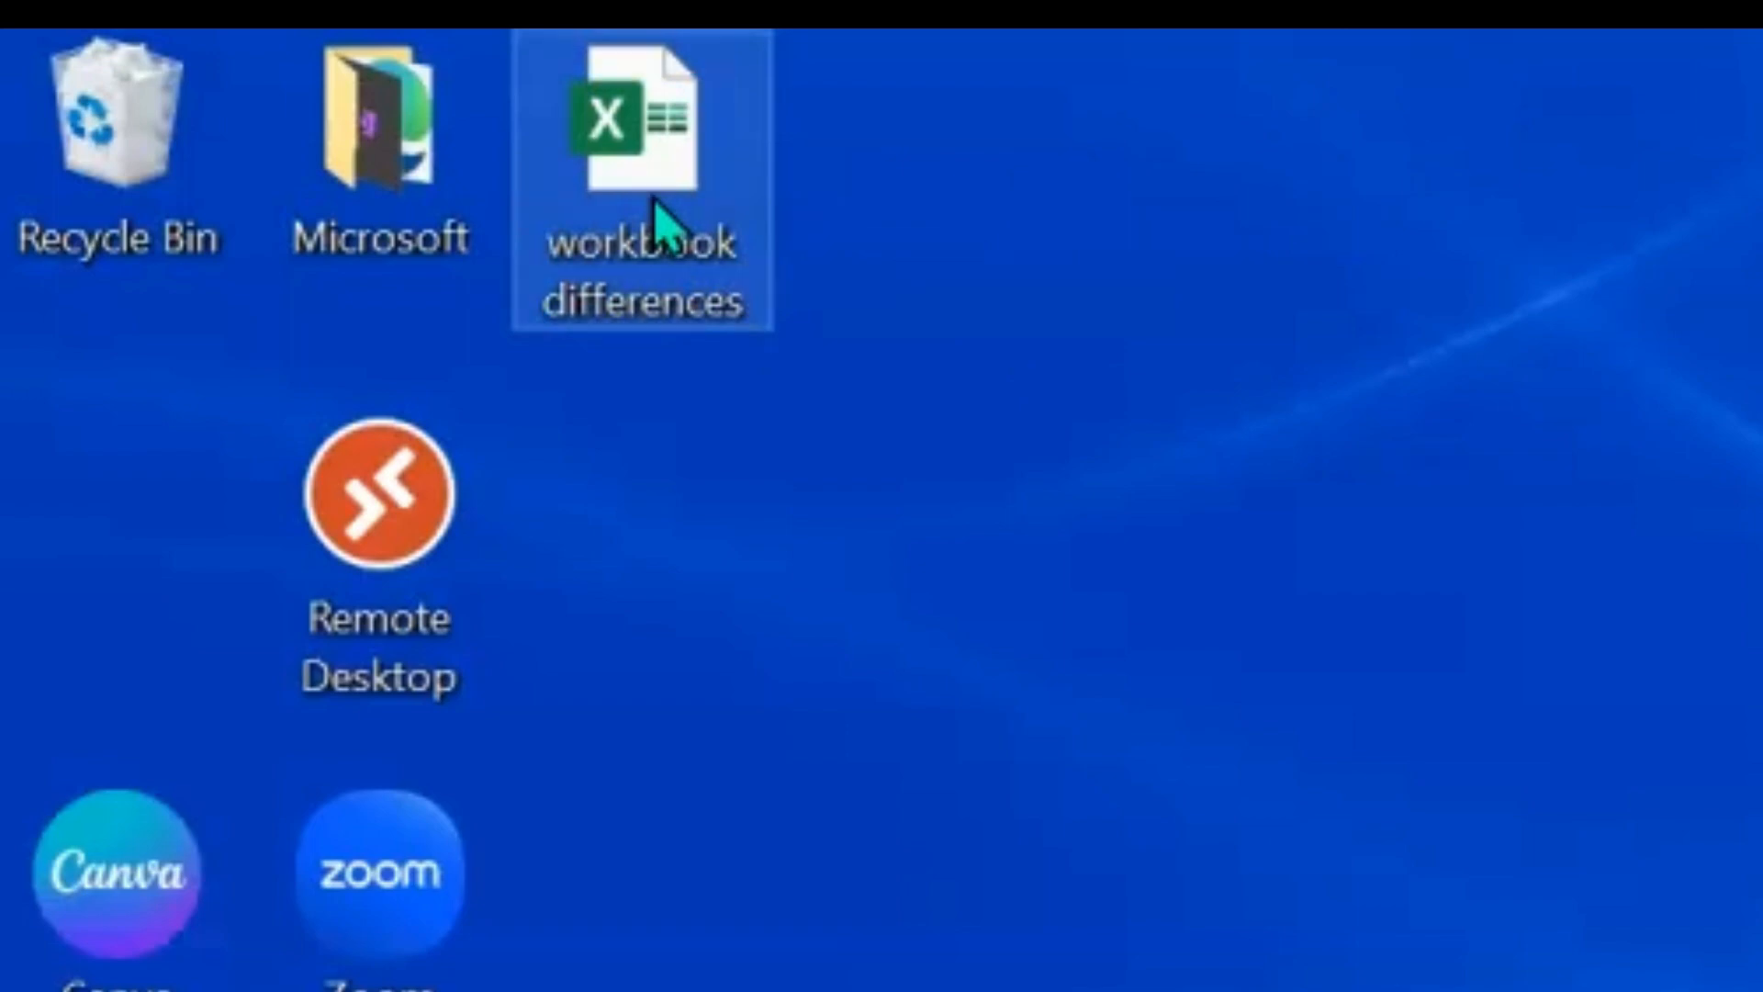
Open 'workbook differences' from the Desktop and scroll through the changed Sales cells
double_click(642, 127)
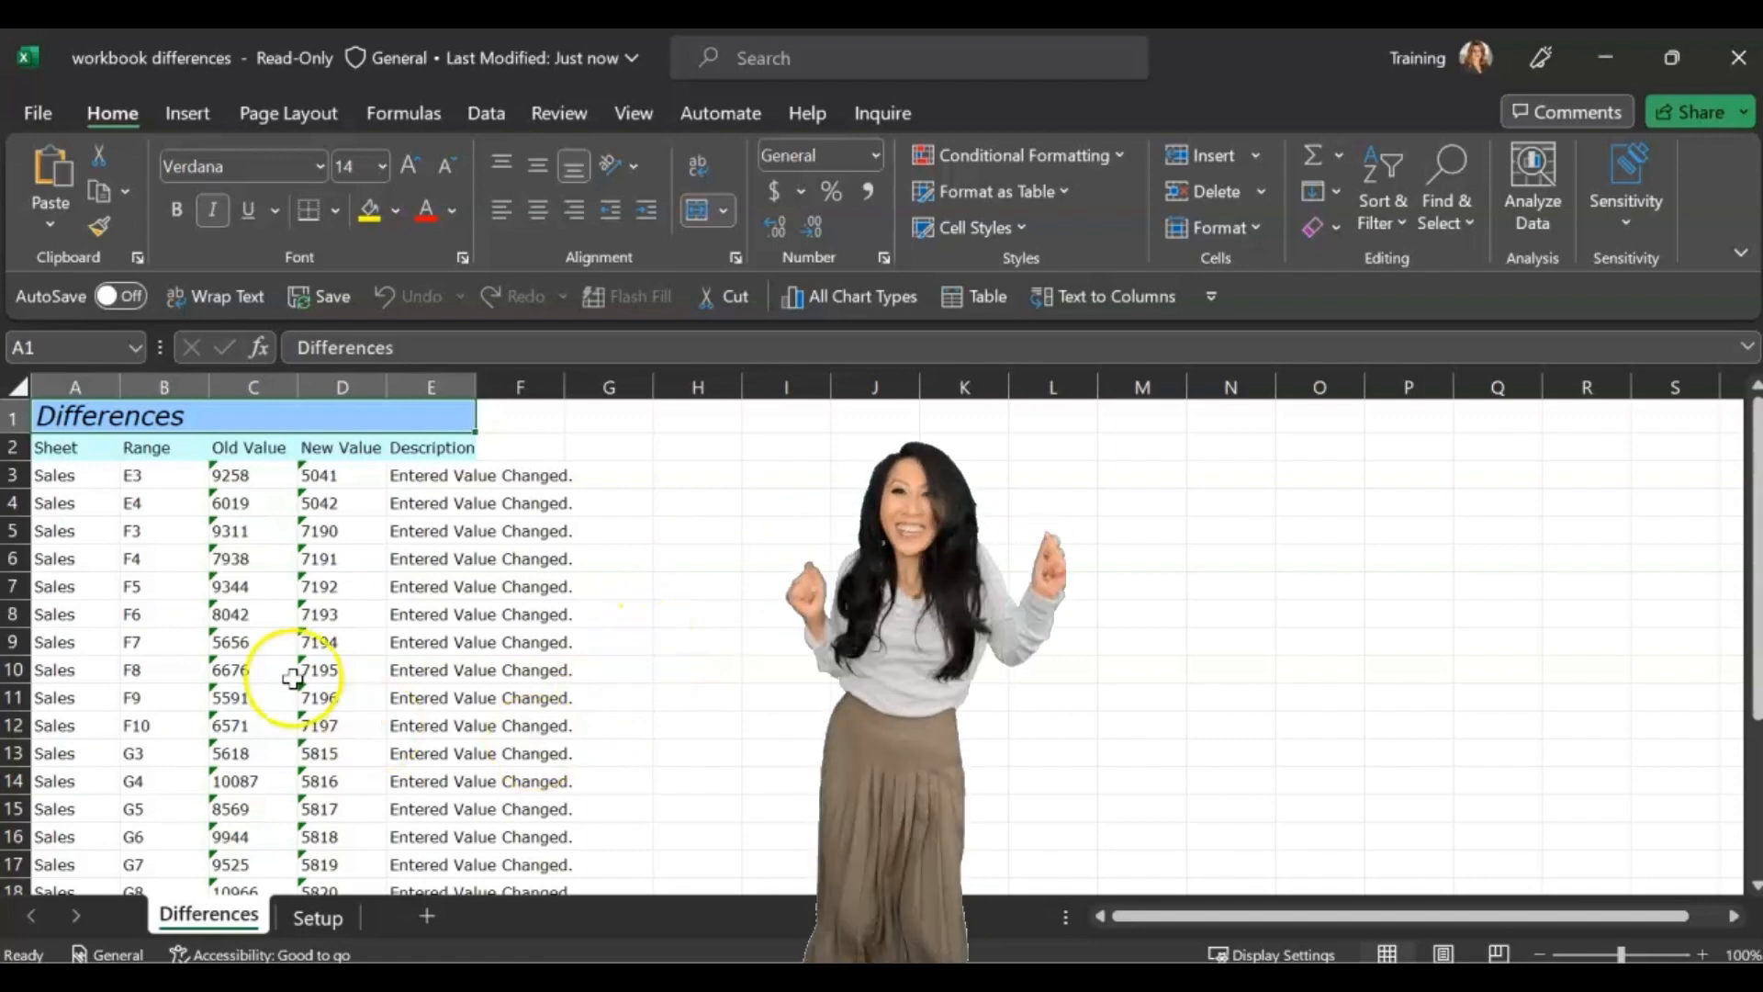
scroll("down", 3)
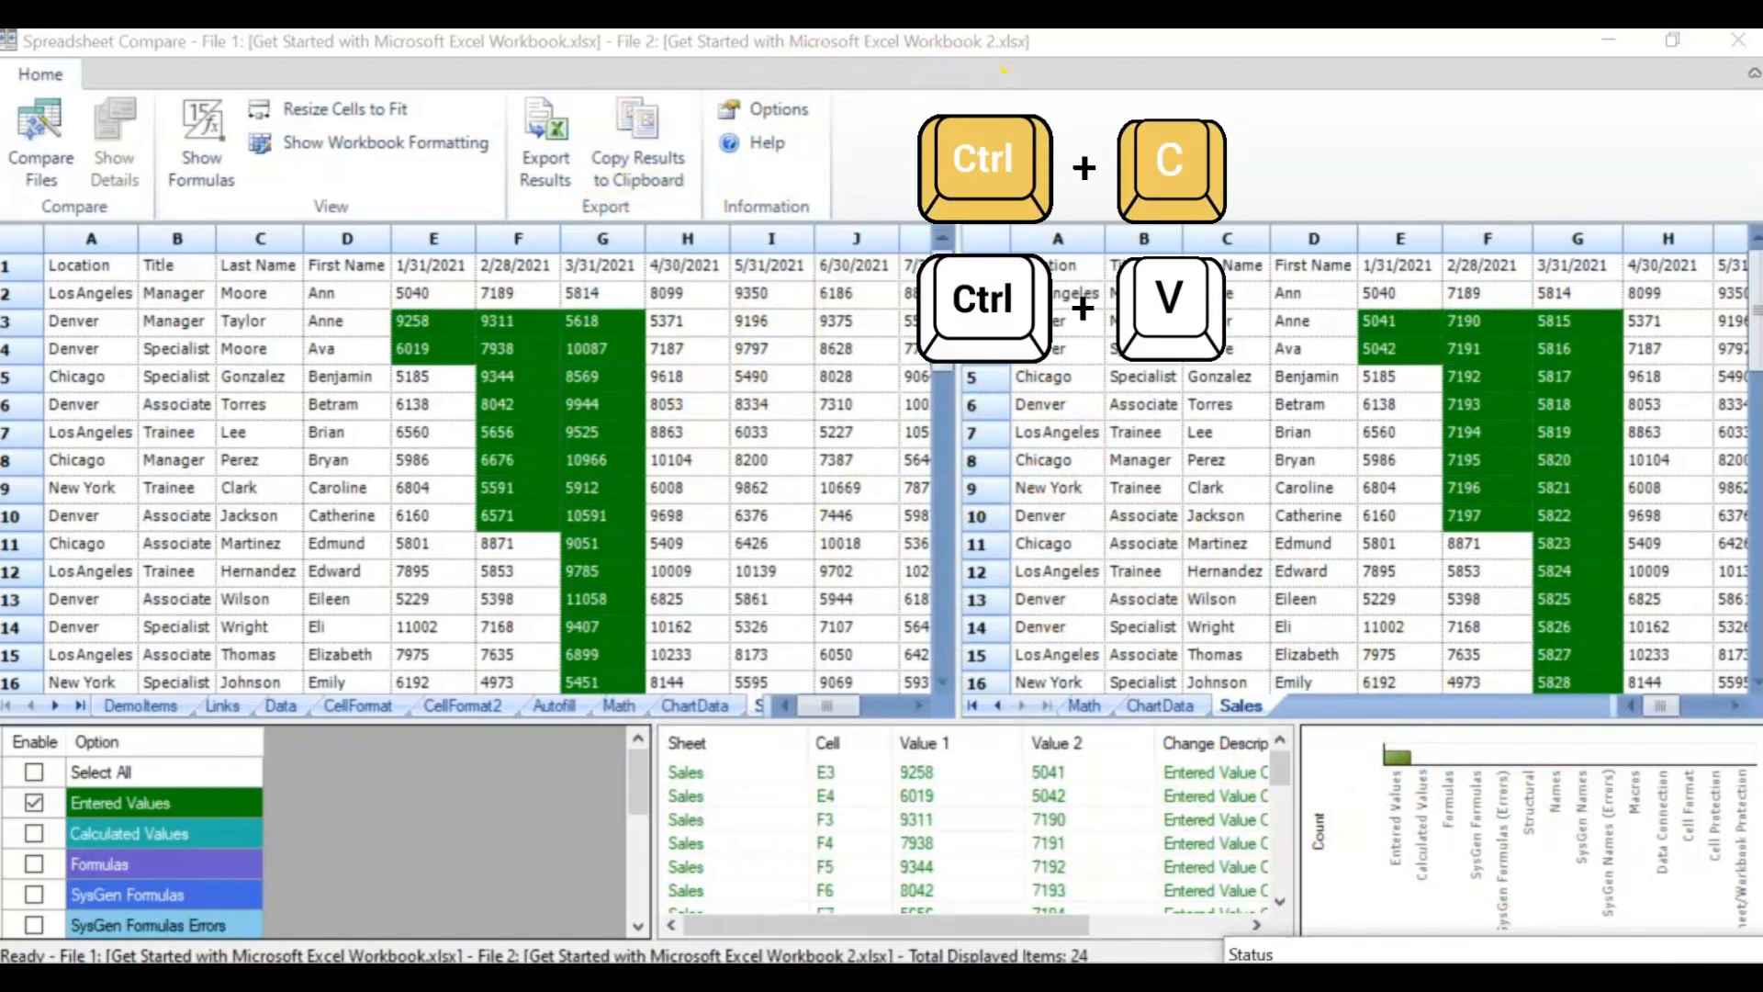
Copy the comparison results to the clipboard with Ctrl+C
key("ctrl+c")
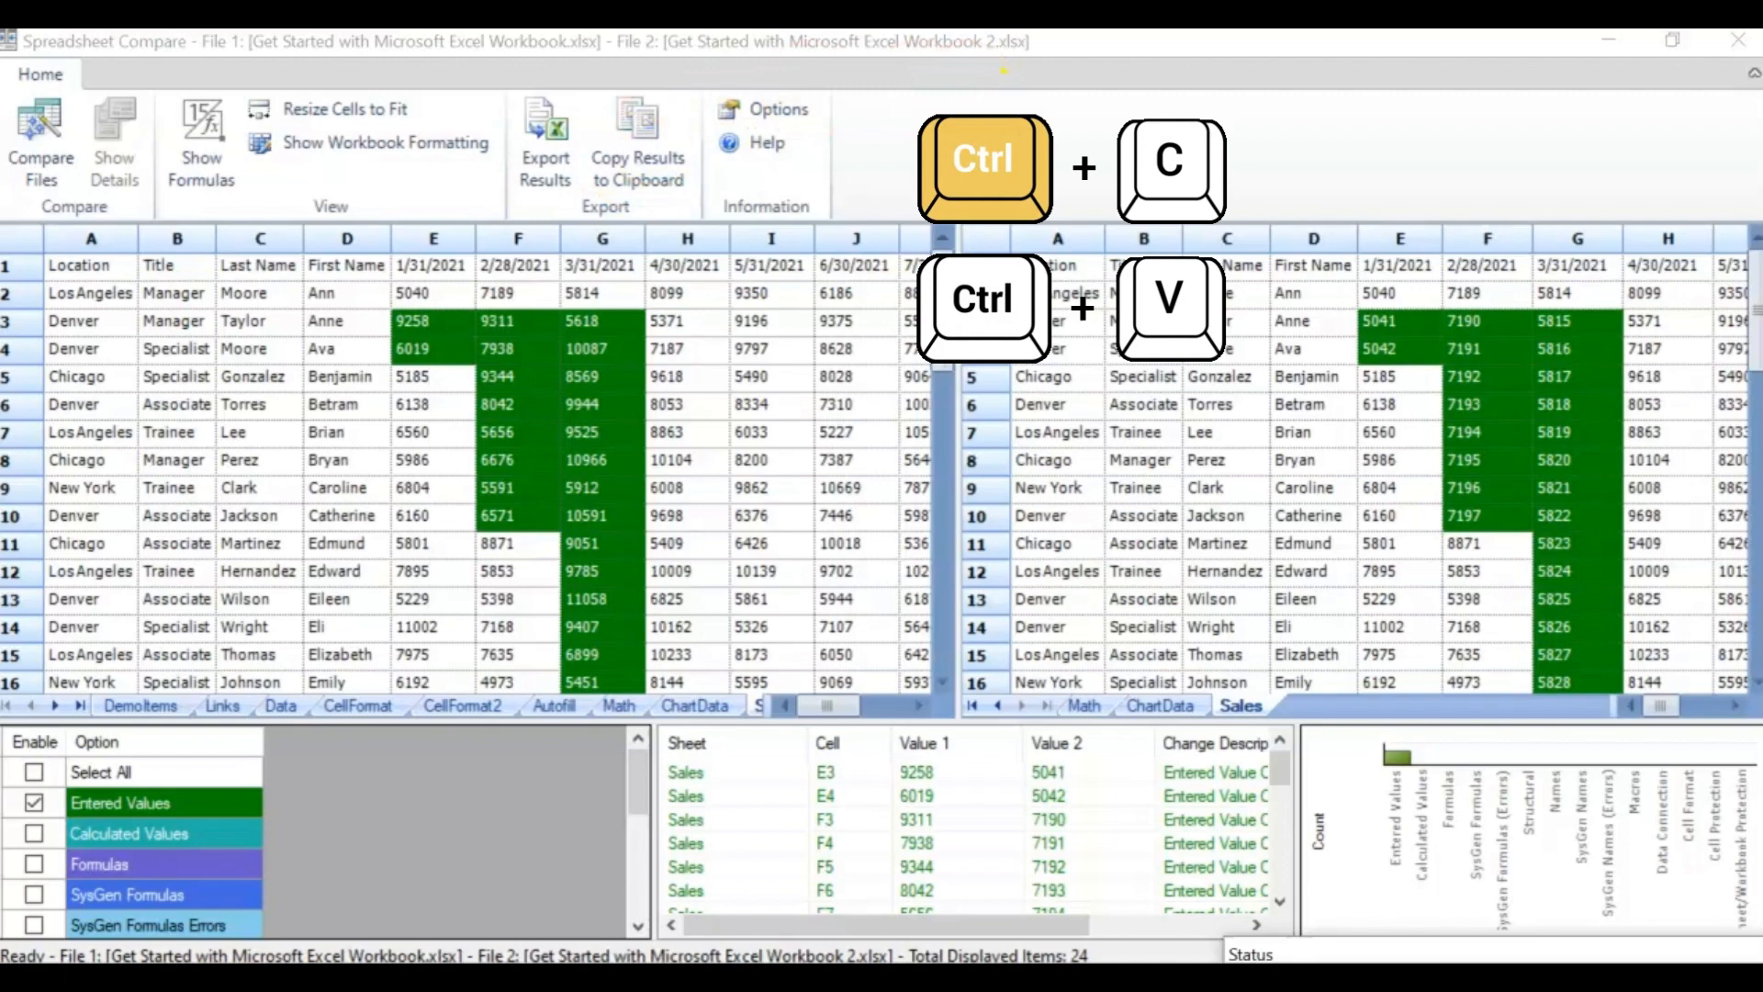